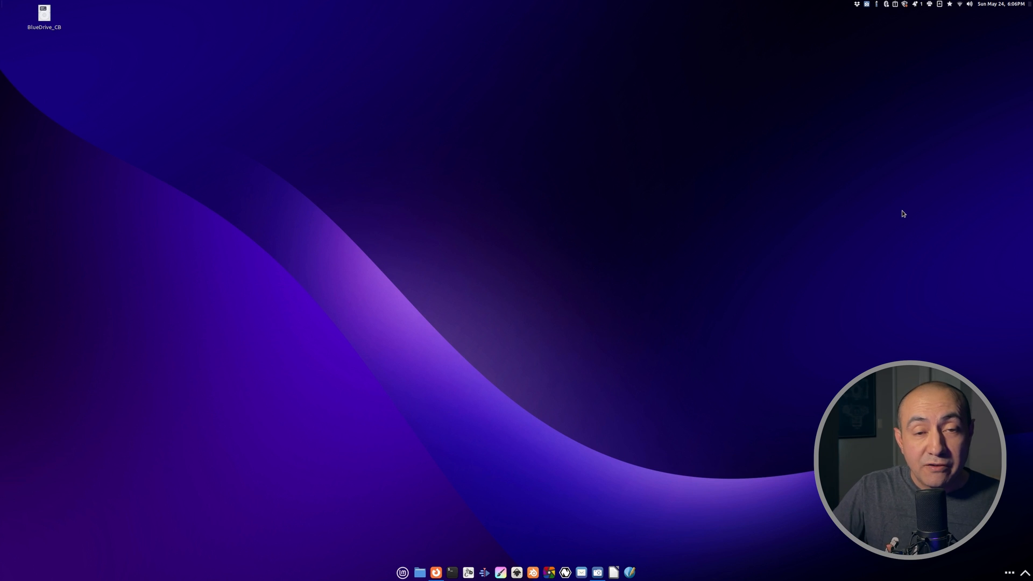
pyautogui.moveTo(526, 478)
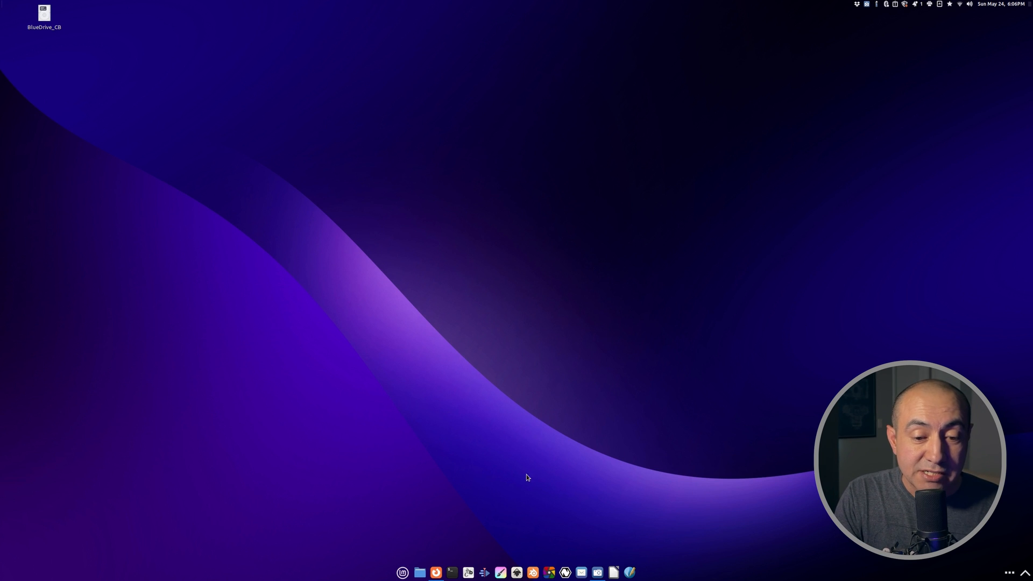
pyautogui.moveTo(545, 343)
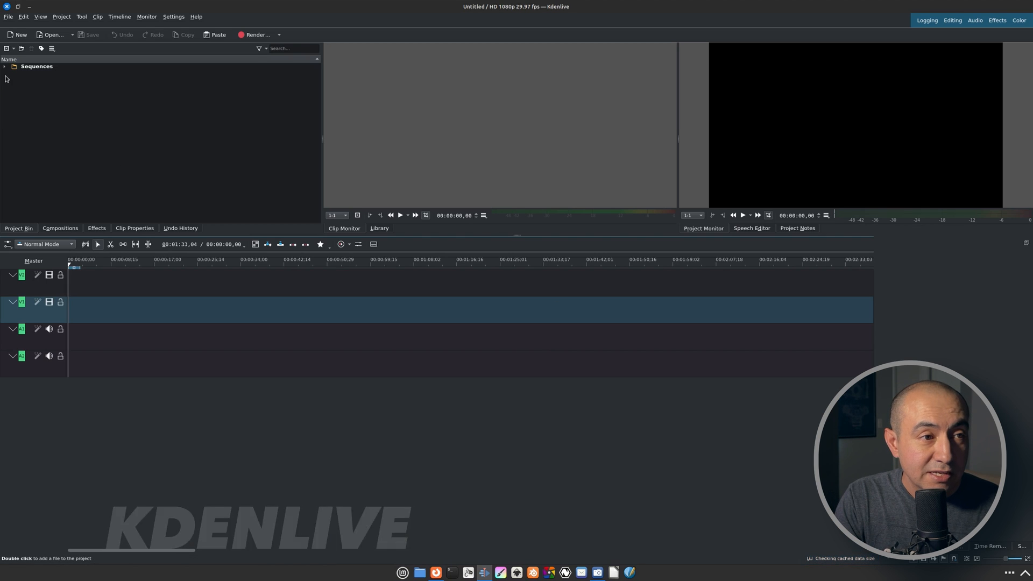
# Browse Kdenlive's recent projects, then open Add Clip or Folder showing RAW_LOGO_TEMP's logo PNGs
pyautogui.rightClick(59, 126)
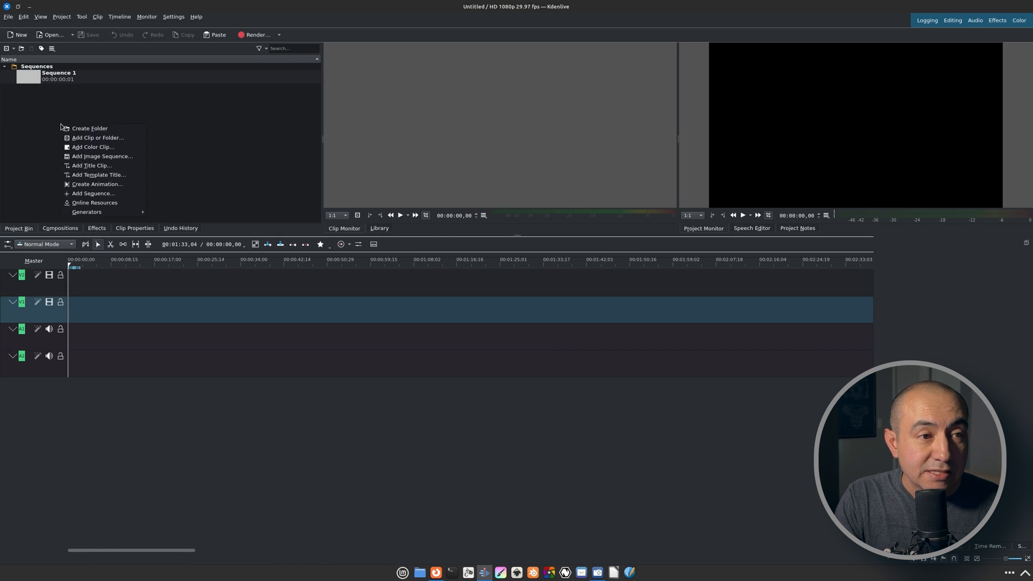
pyautogui.moveTo(180, 135)
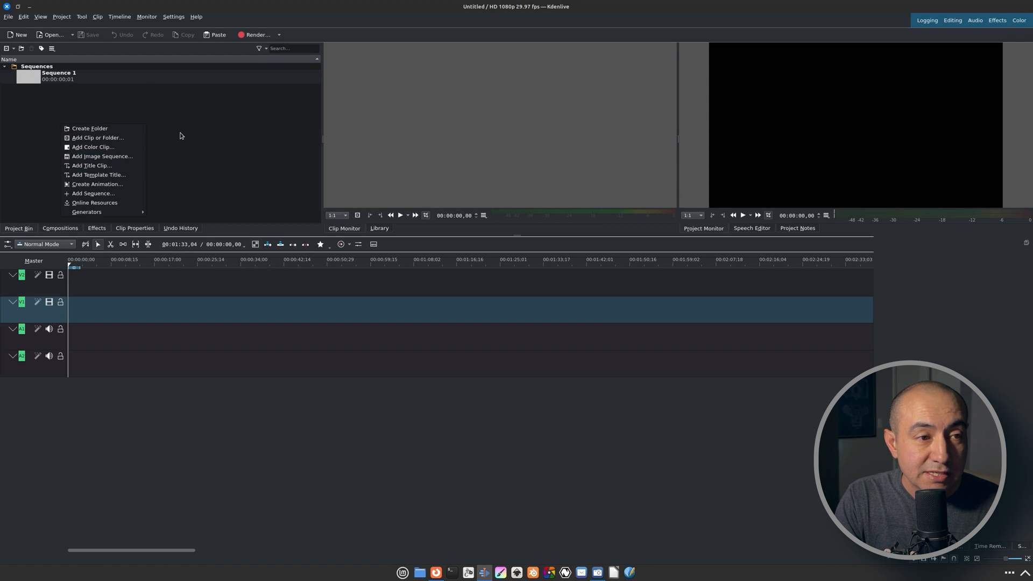
pyautogui.click(9, 17)
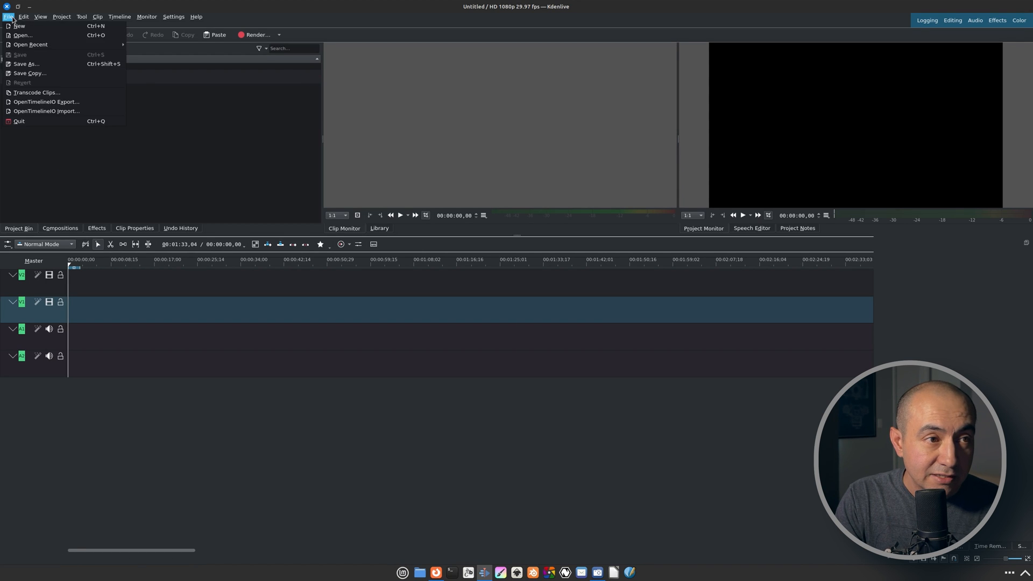
pyautogui.click(30, 44)
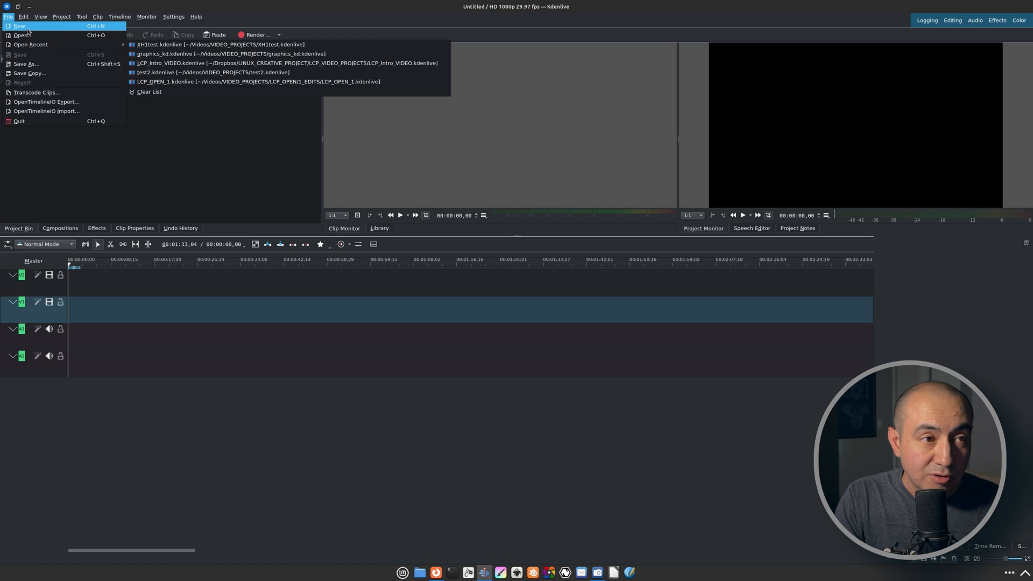
pyautogui.click(19, 26)
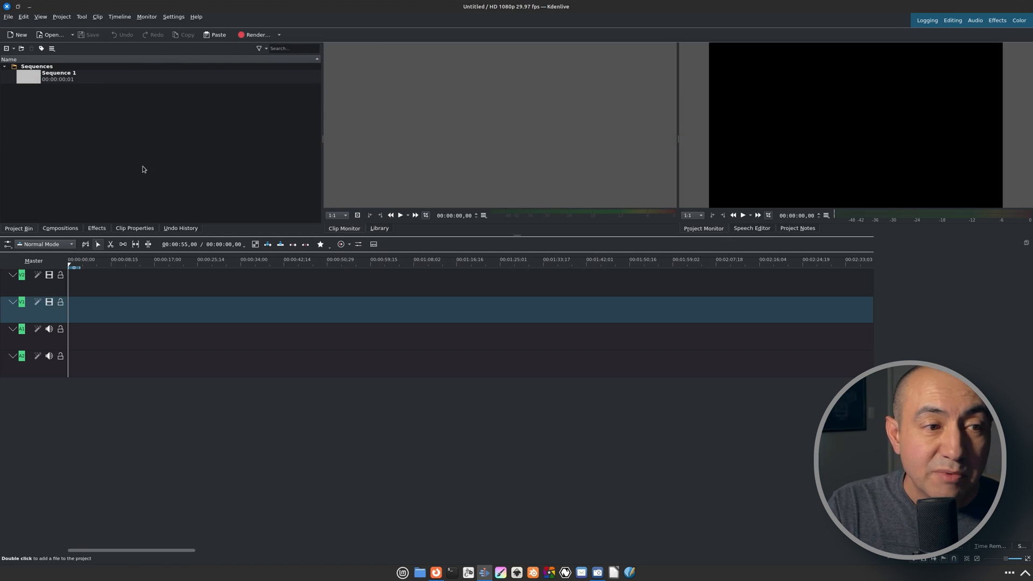
pyautogui.rightClick(142, 170)
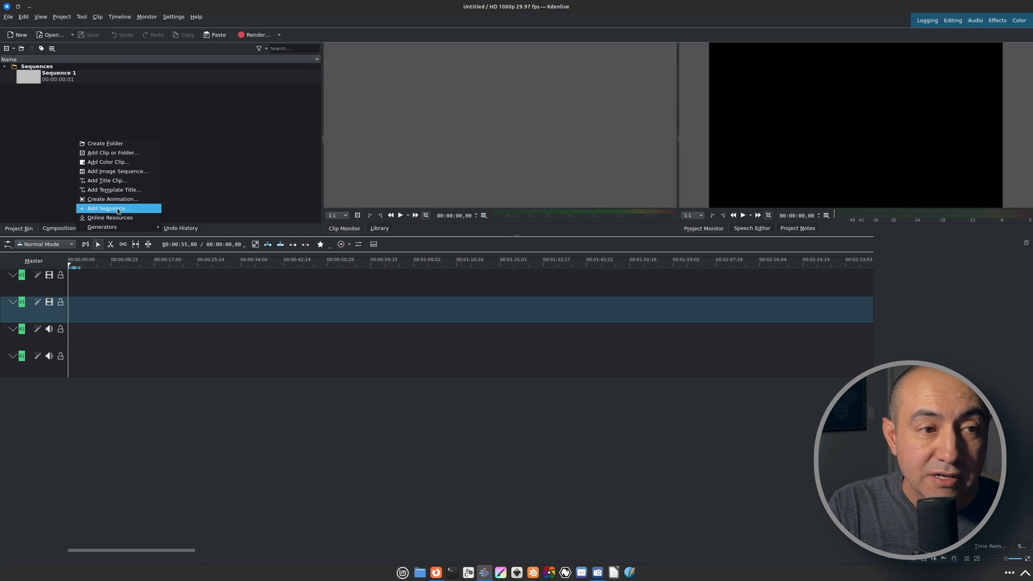
pyautogui.click(61, 17)
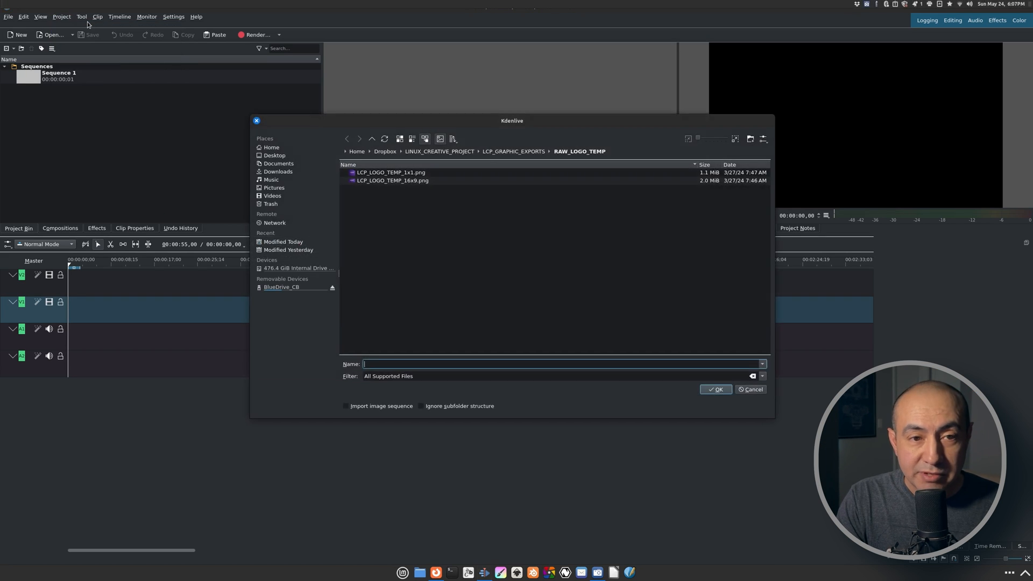
# Import LCP_LOGO_TEMP_16x9.png onto the timeline, then quit Kdenlive without saving
pyautogui.click(391, 181)
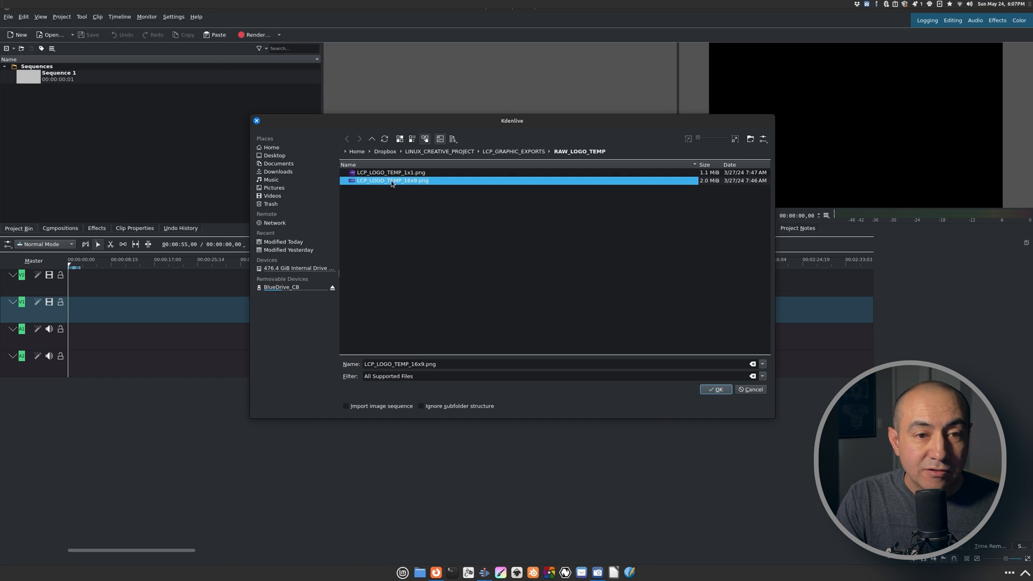
pyautogui.click(715, 389)
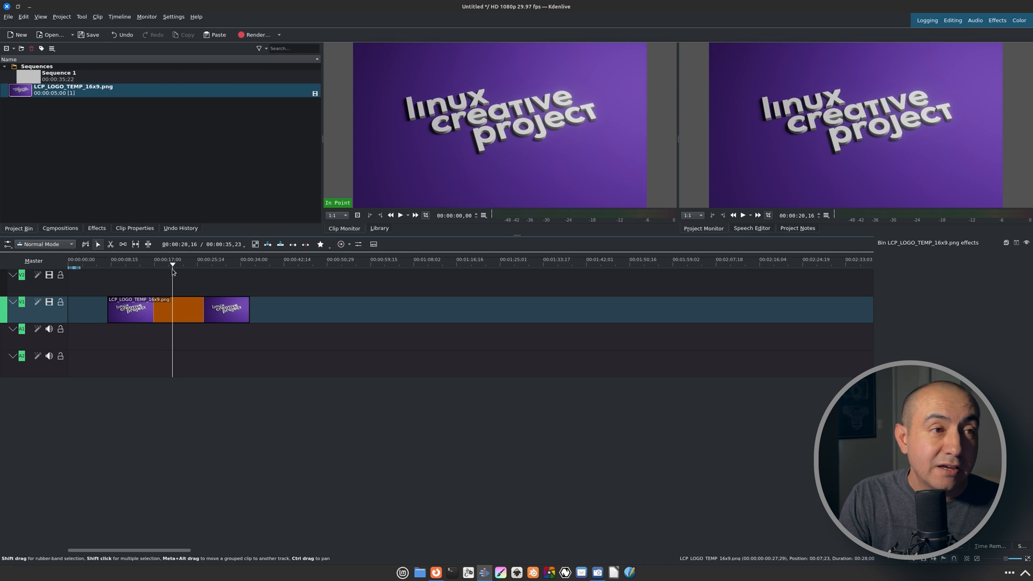
pyautogui.click(8, 17)
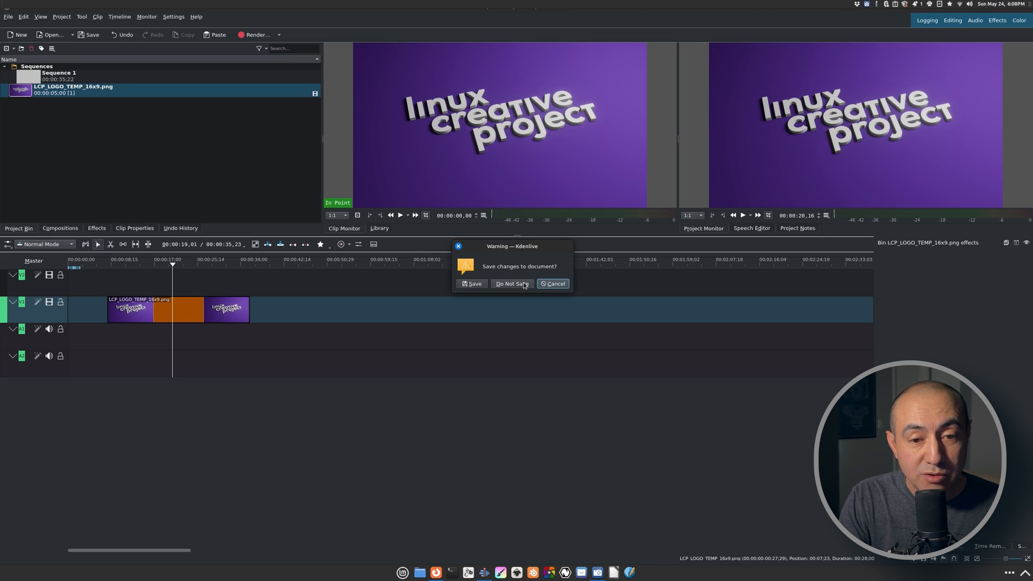
pyautogui.click(512, 284)
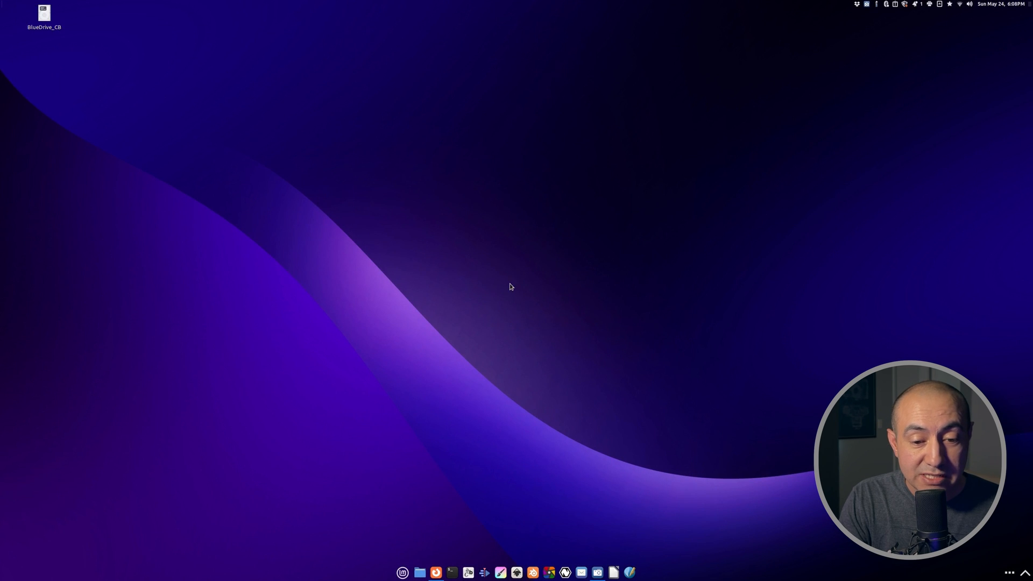
pyautogui.moveTo(516, 286)
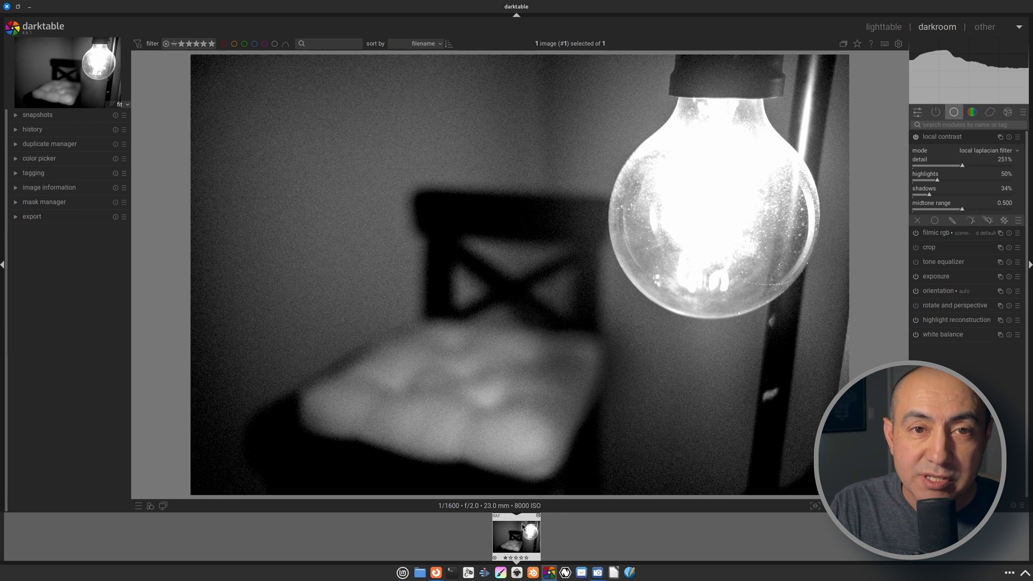
pyautogui.moveTo(521, 534)
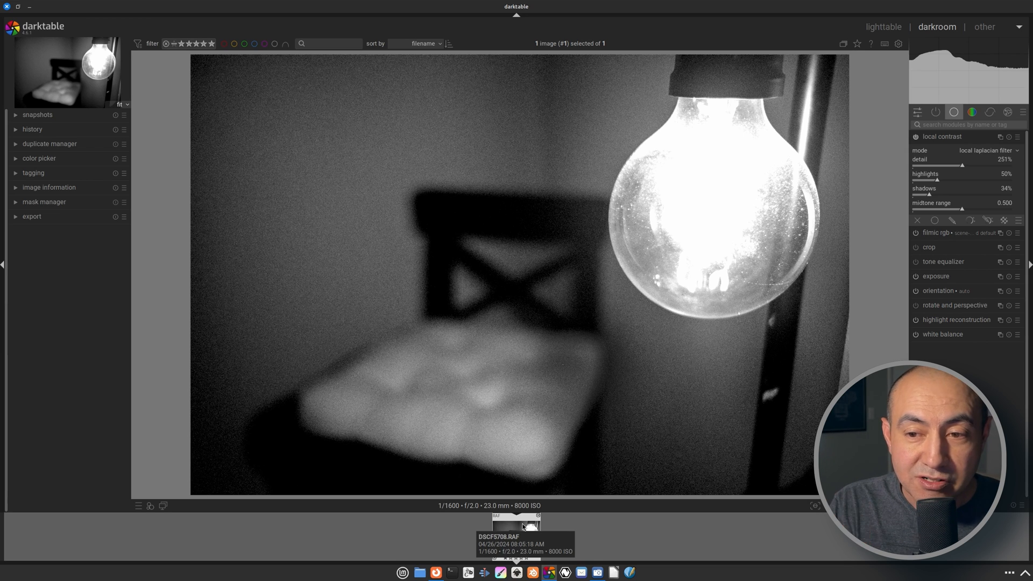
pyautogui.moveTo(581, 443)
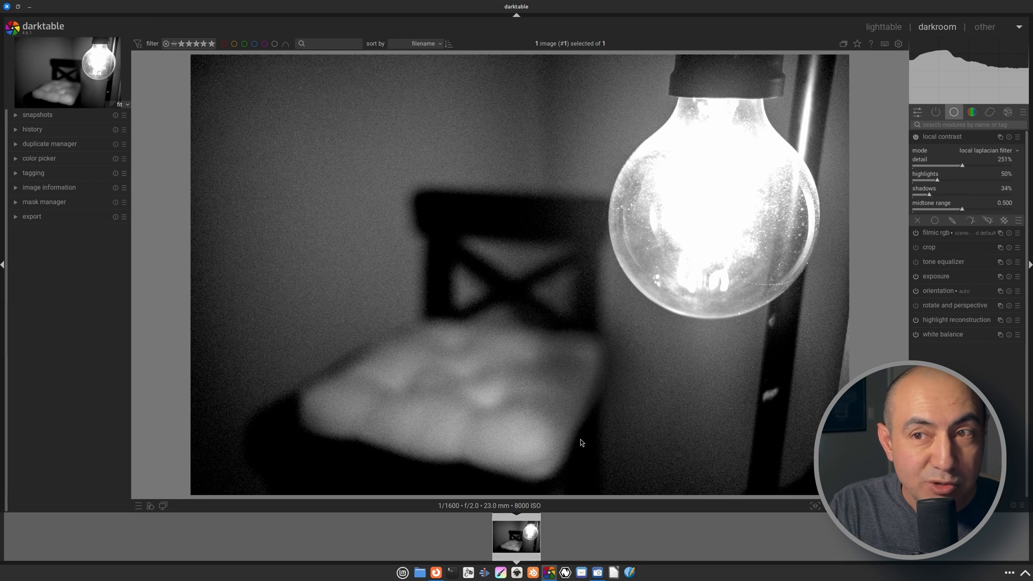
pyautogui.moveTo(646, 223)
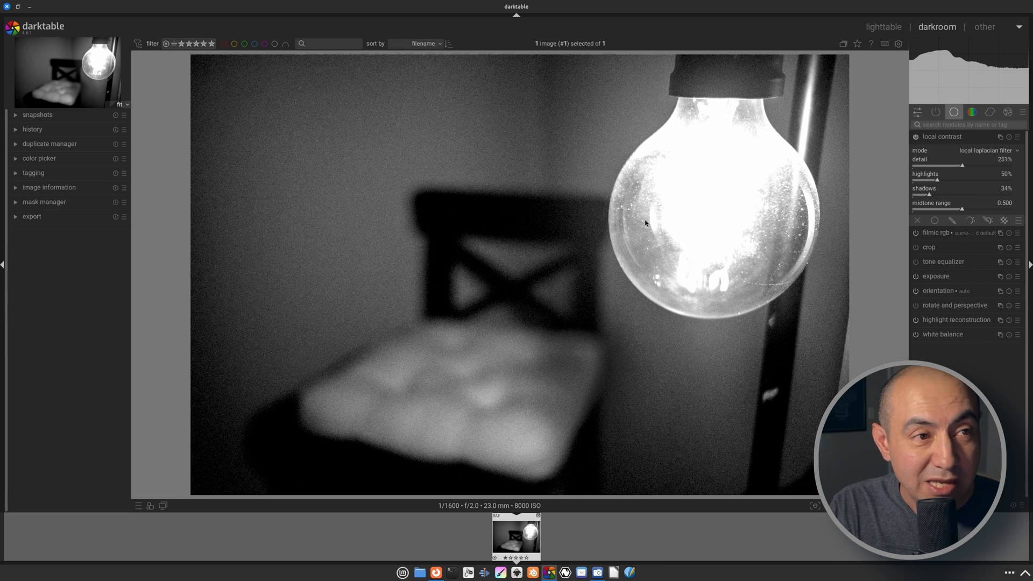
pyautogui.moveTo(463, 14)
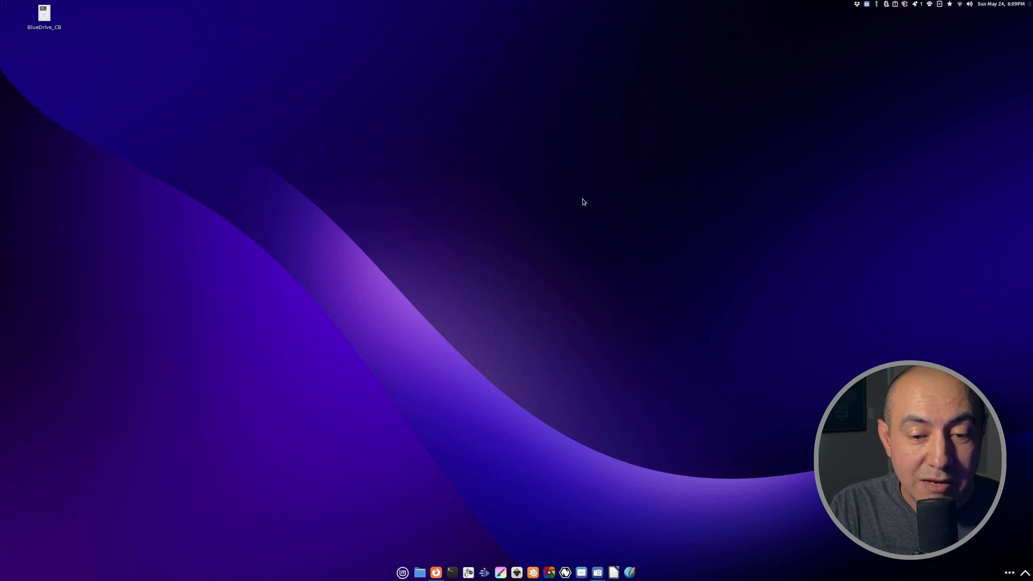
pyautogui.moveTo(594, 348)
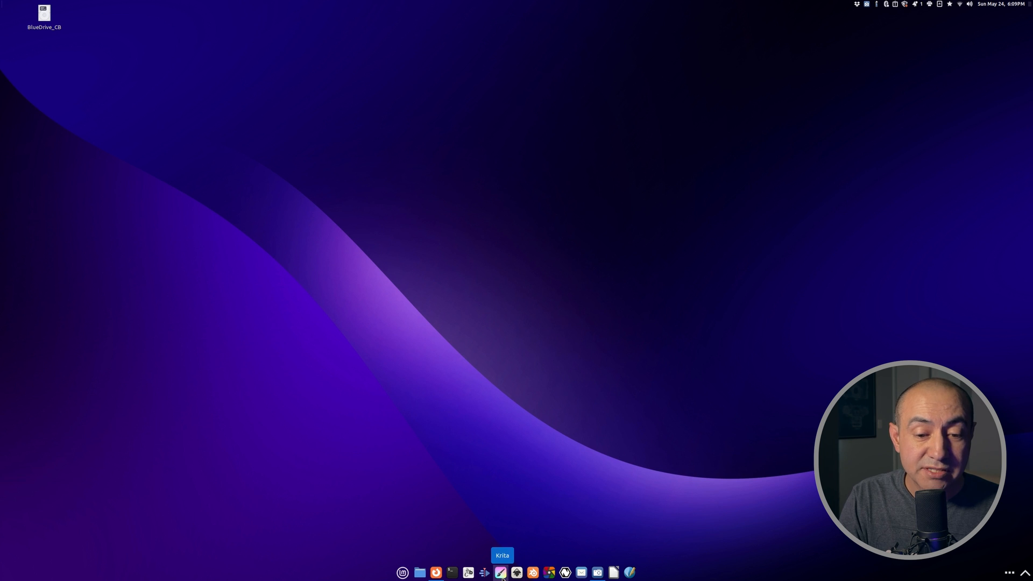
pyautogui.moveTo(517, 572)
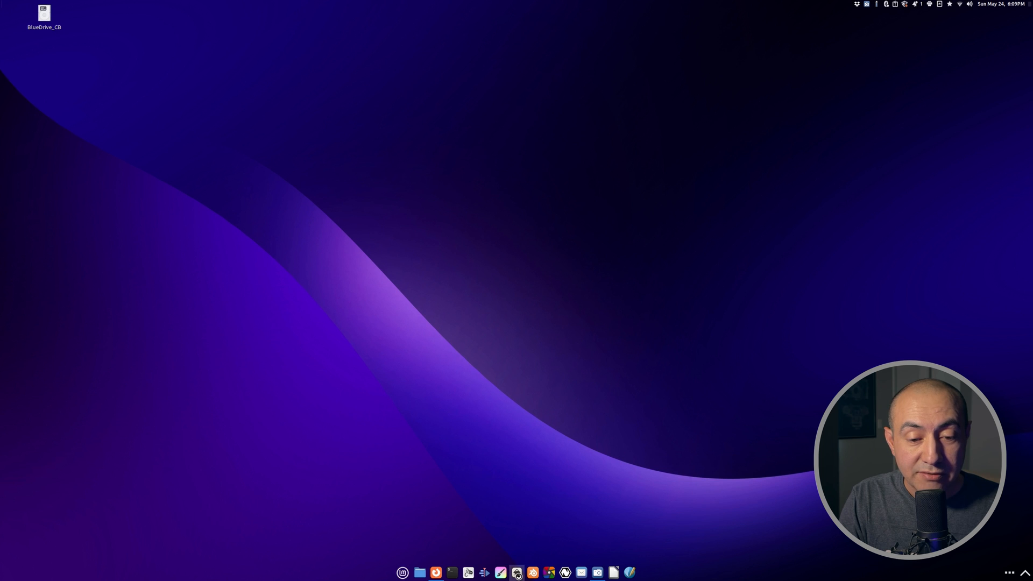
# Launch Inkscape from the taskbar panel, opening a blank document with Layer 1
pyautogui.click(517, 573)
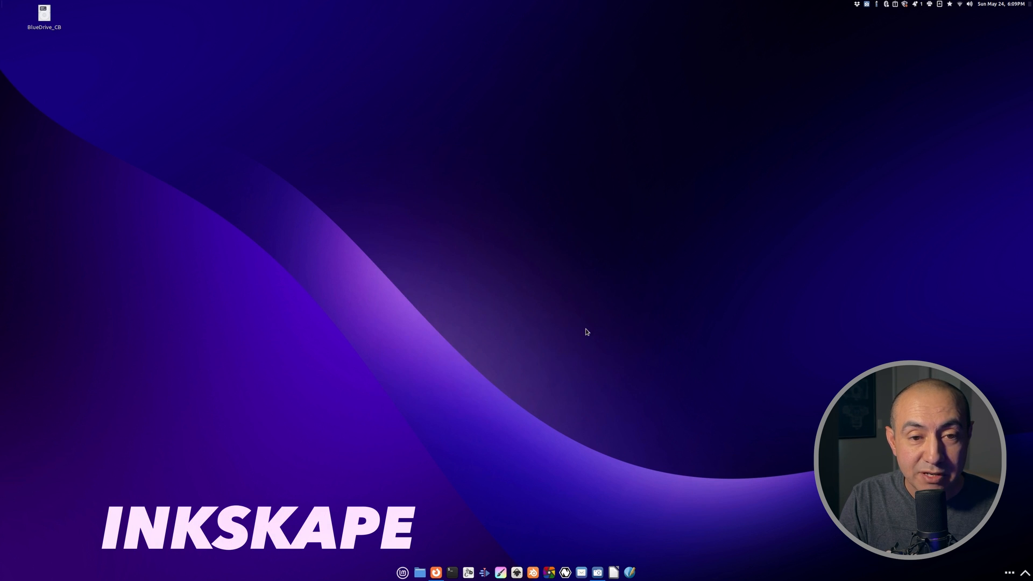
pyautogui.click(500, 572)
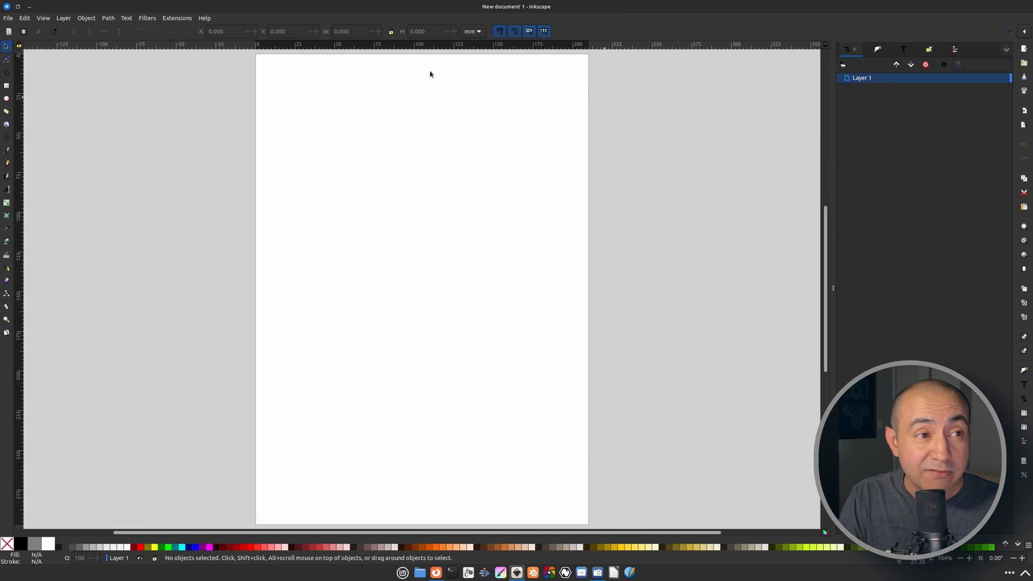
# Open LCP_logo2.svg to view the purple logo, then quit Inkscape
pyautogui.click(8, 18)
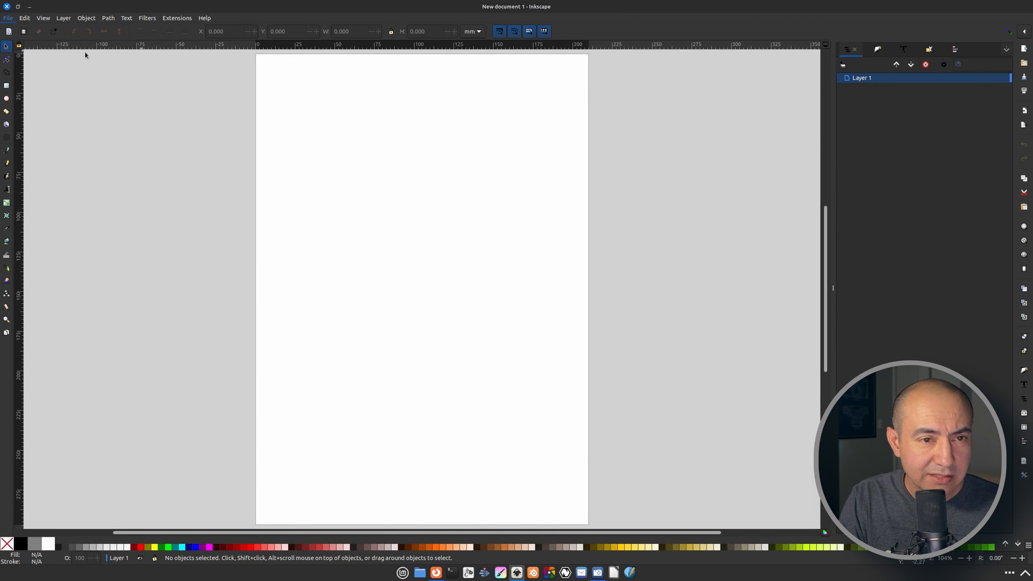
pyautogui.click(7, 18)
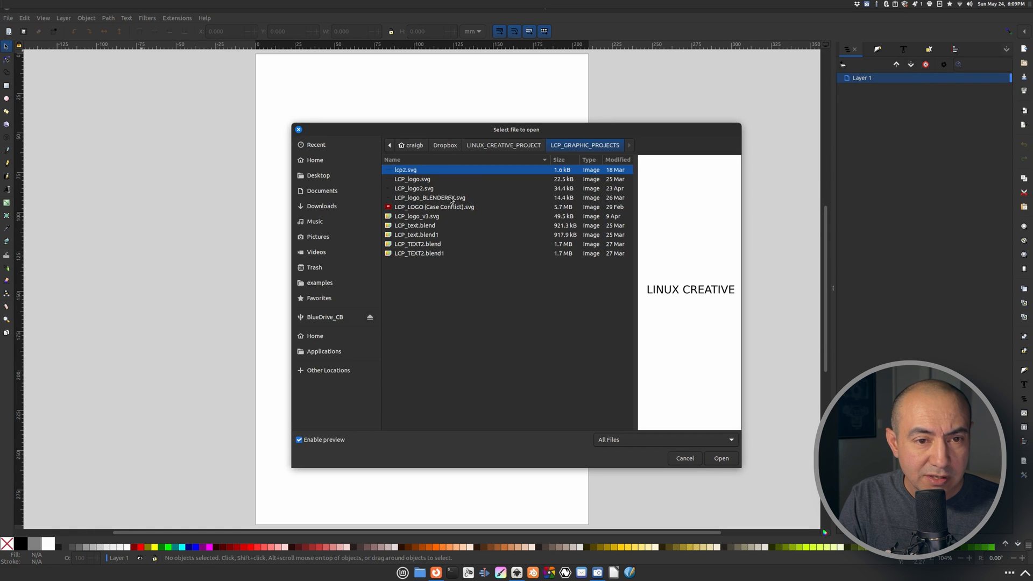
pyautogui.click(414, 188)
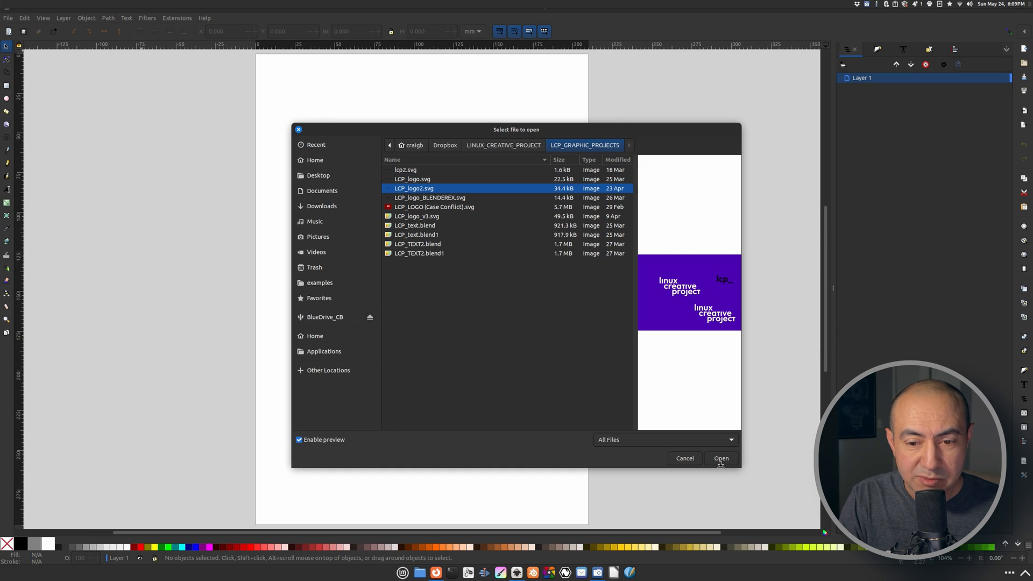
pyautogui.click(720, 458)
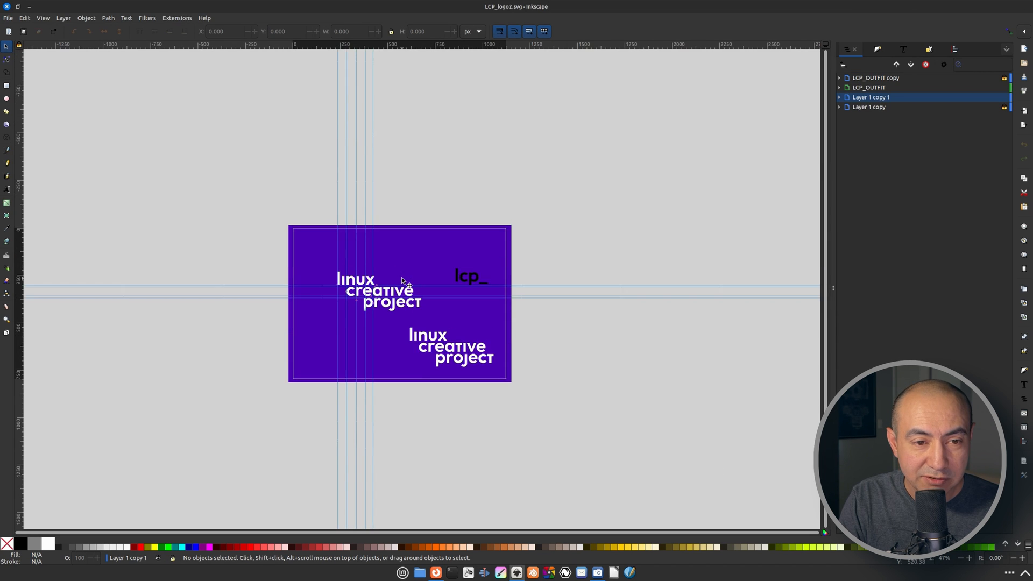
pyautogui.scroll(3)
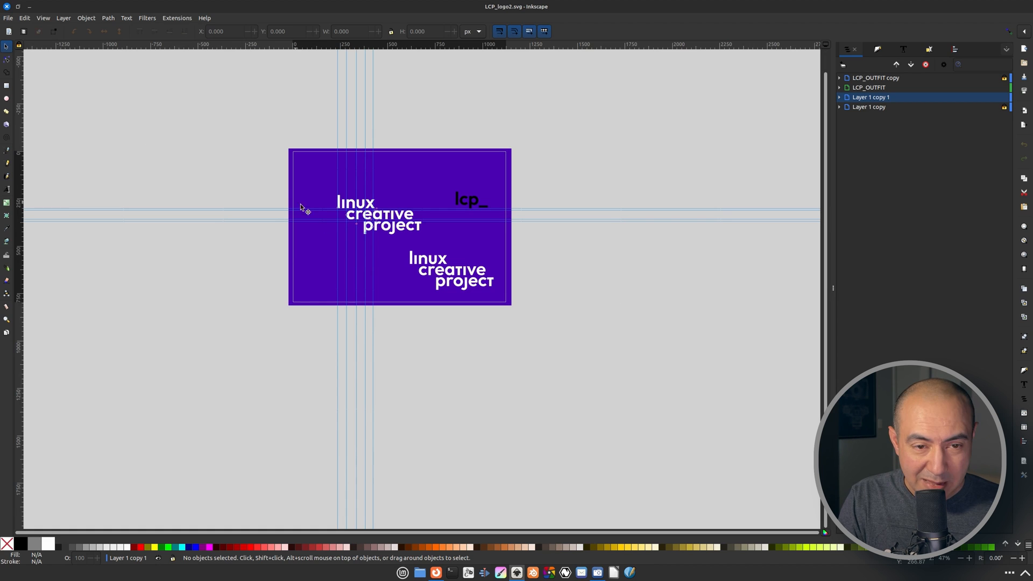
pyautogui.moveTo(347, 220)
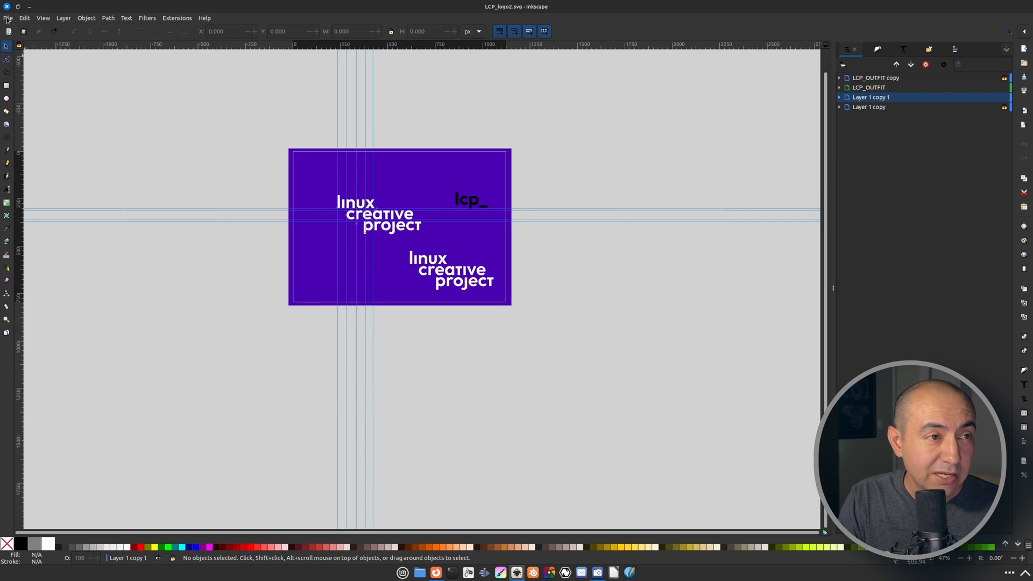
pyautogui.click(8, 18)
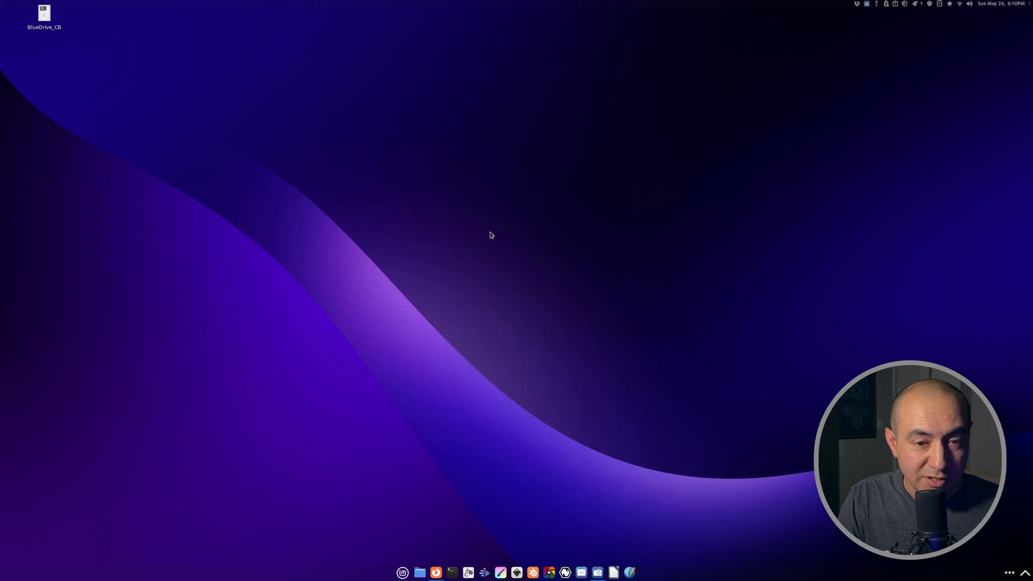
pyautogui.moveTo(545, 240)
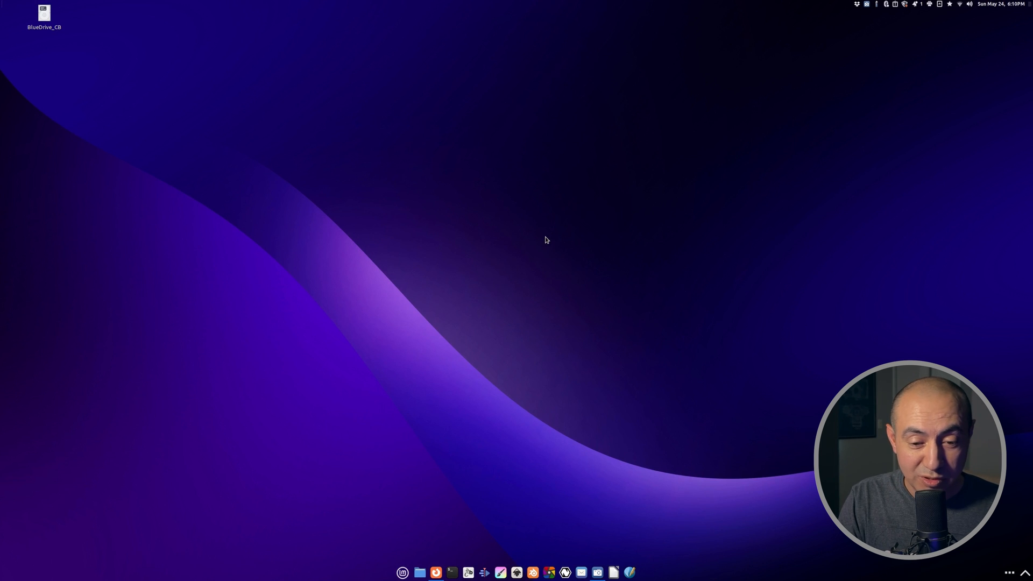
pyautogui.moveTo(558, 270)
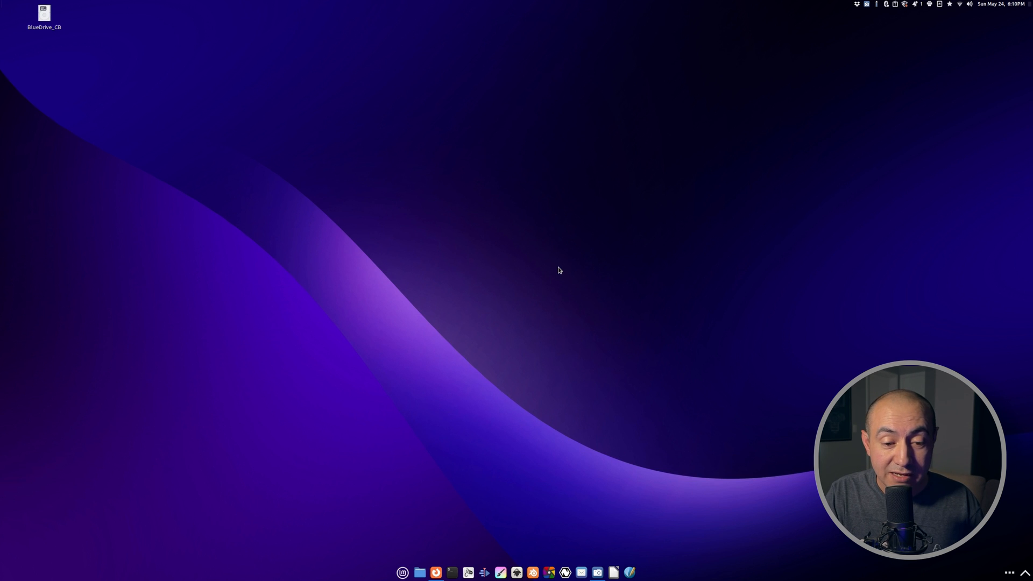
pyautogui.moveTo(563, 415)
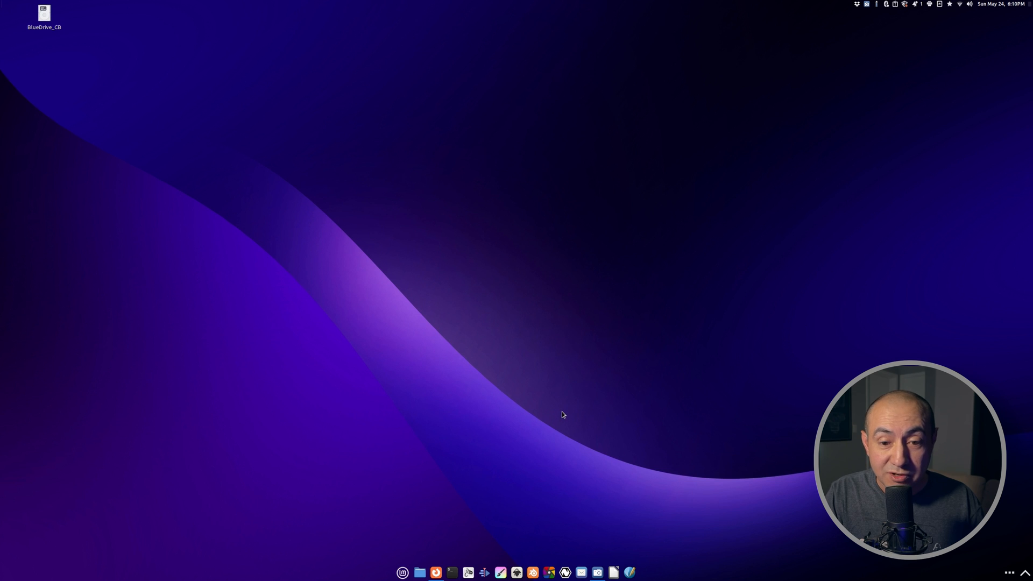
pyautogui.moveTo(564, 439)
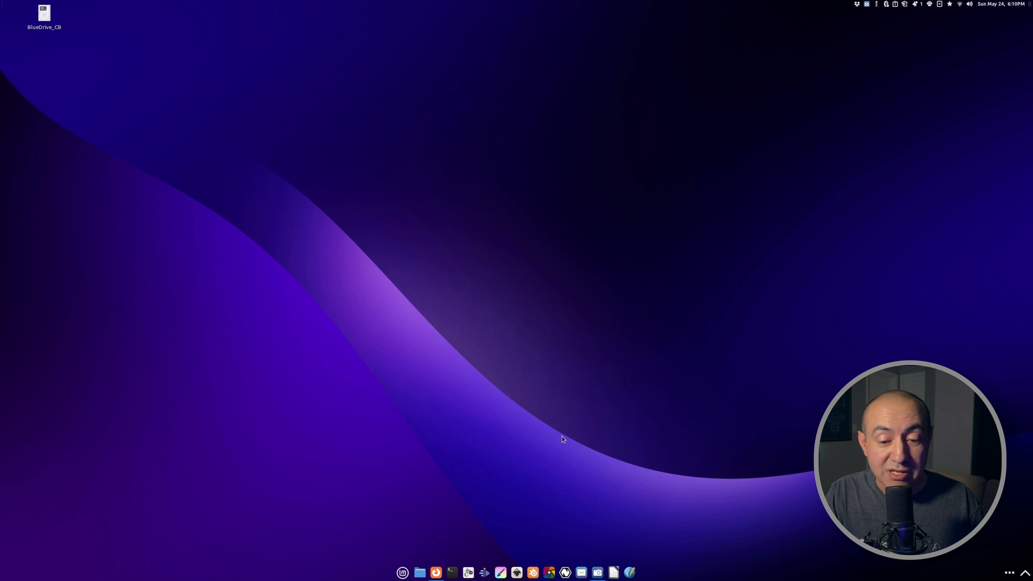
pyautogui.moveTo(541, 537)
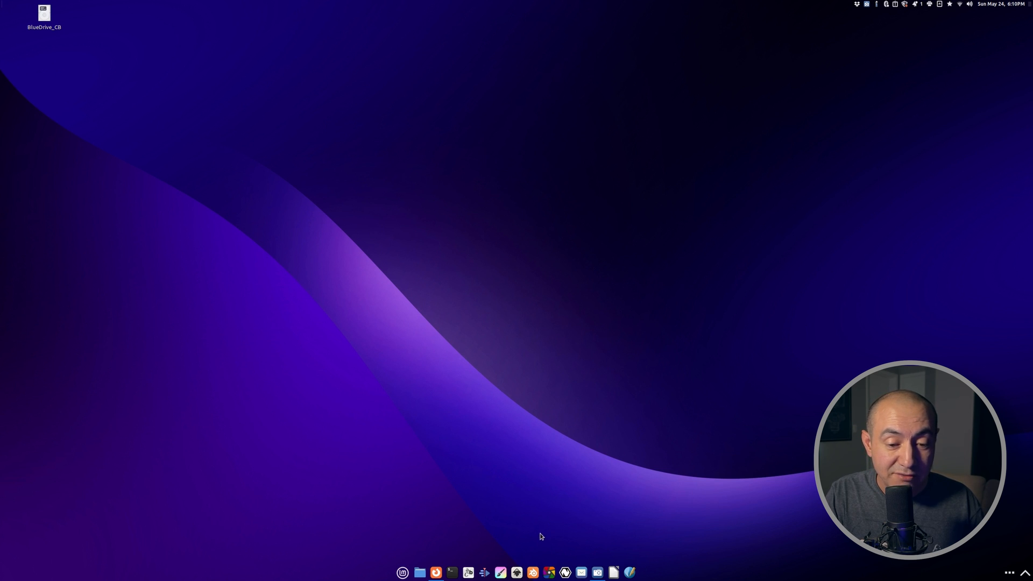
pyautogui.moveTo(507, 499)
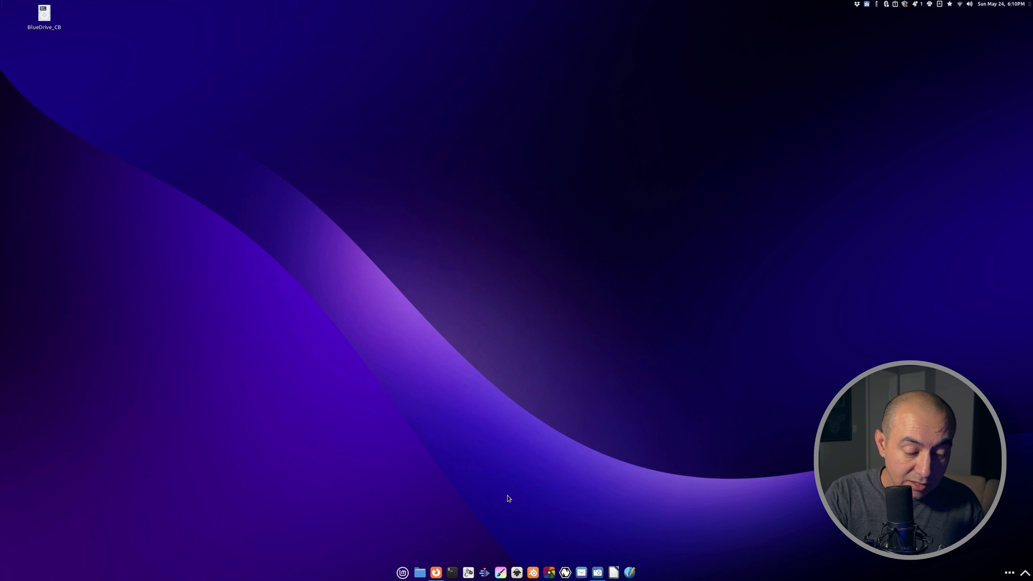
# Launch GIMP from the Mint menu, create a blank 1920×1080 image, then quit GIMP
pyautogui.click(402, 572)
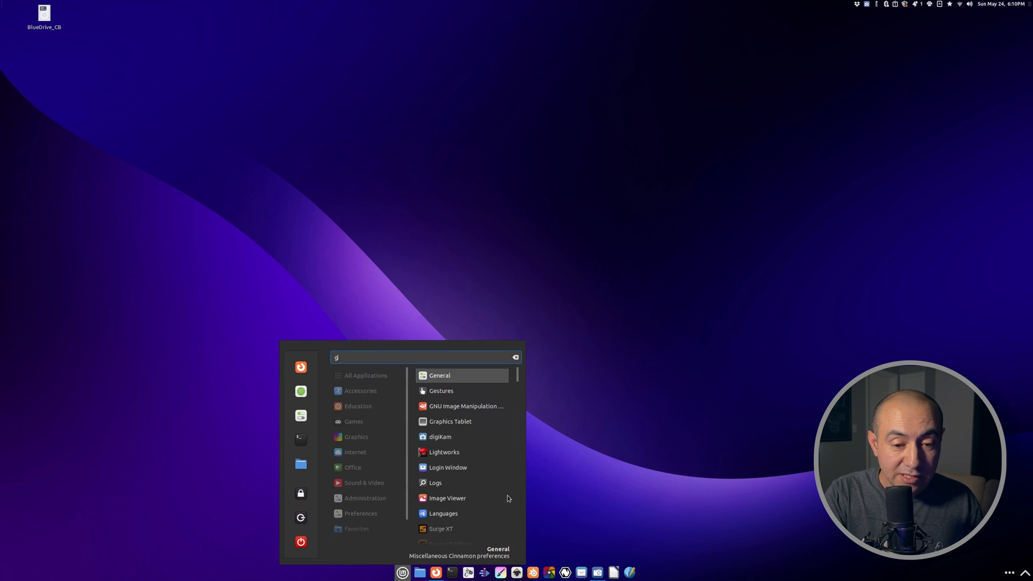
pyautogui.click(439, 376)
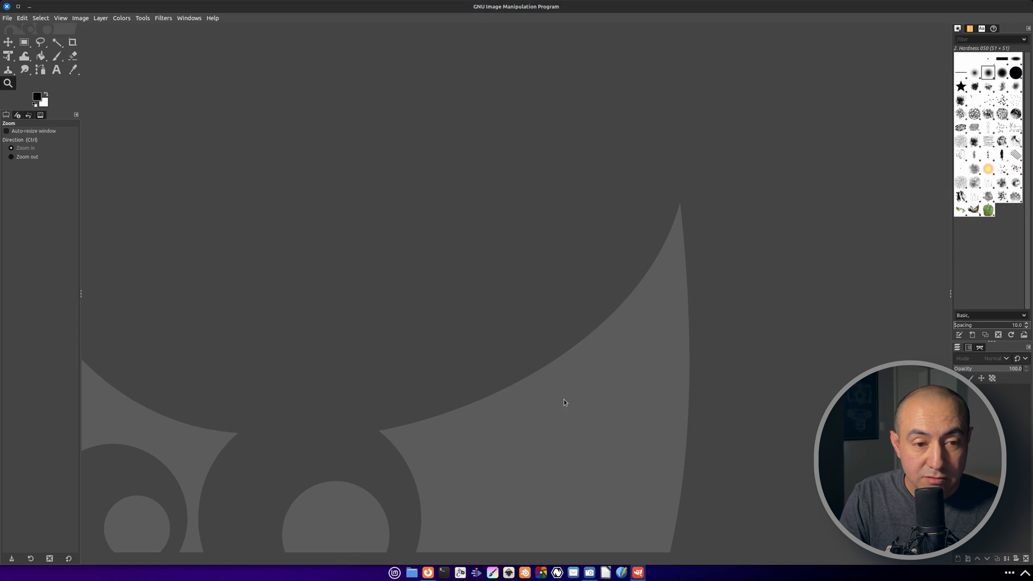
pyautogui.click(7, 17)
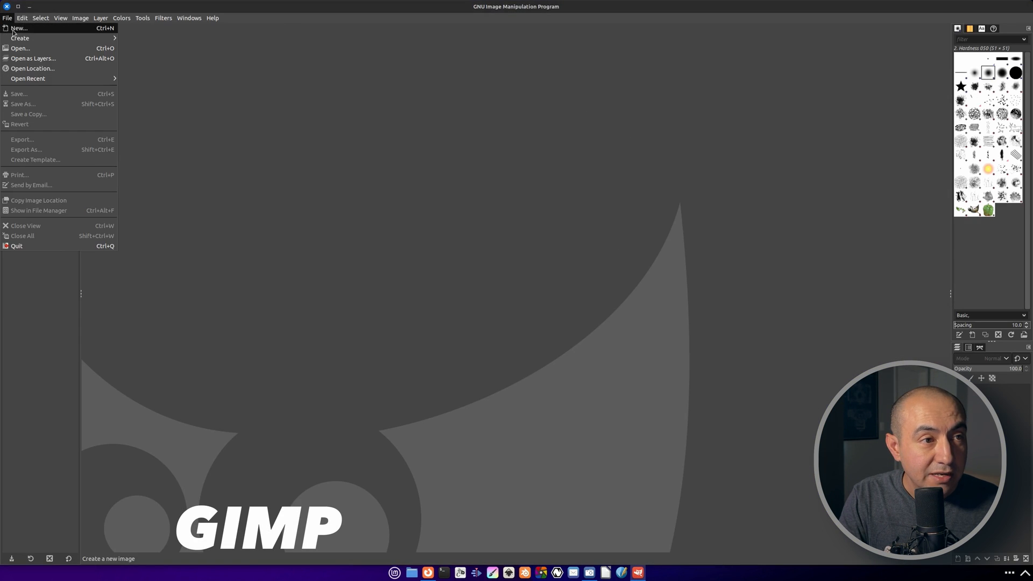
pyautogui.click(185, 44)
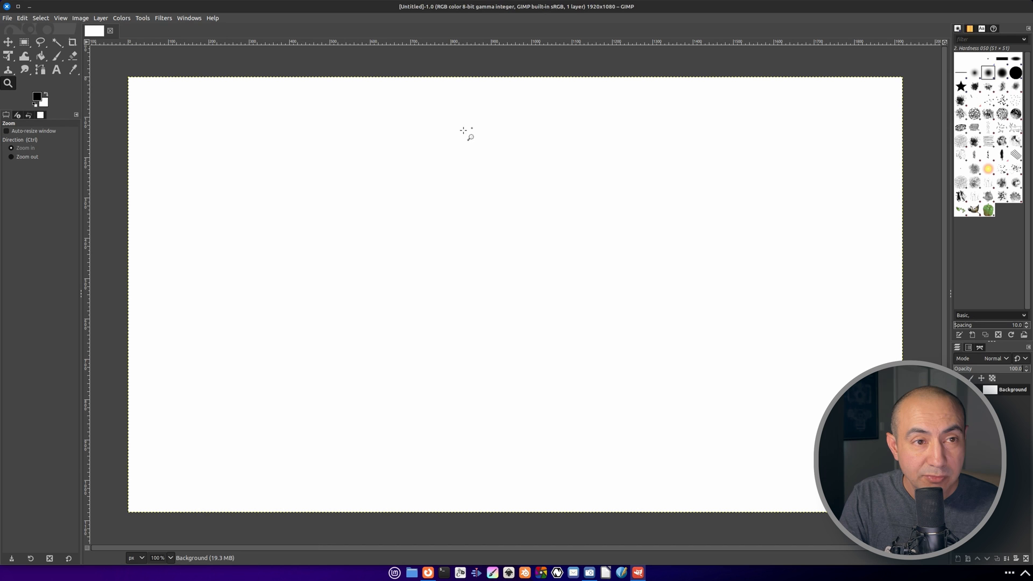
pyautogui.moveTo(12, 24)
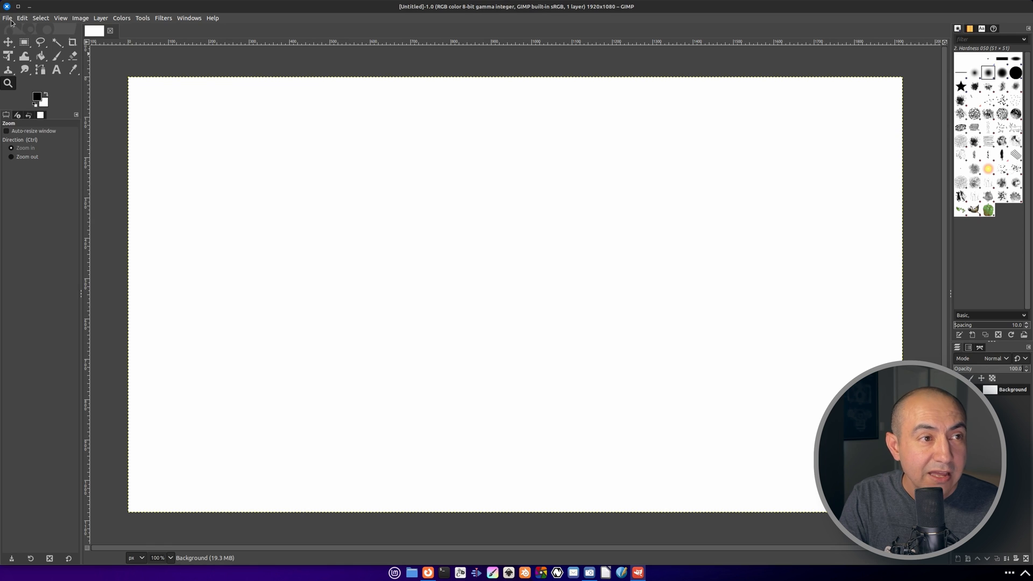
pyautogui.click(7, 18)
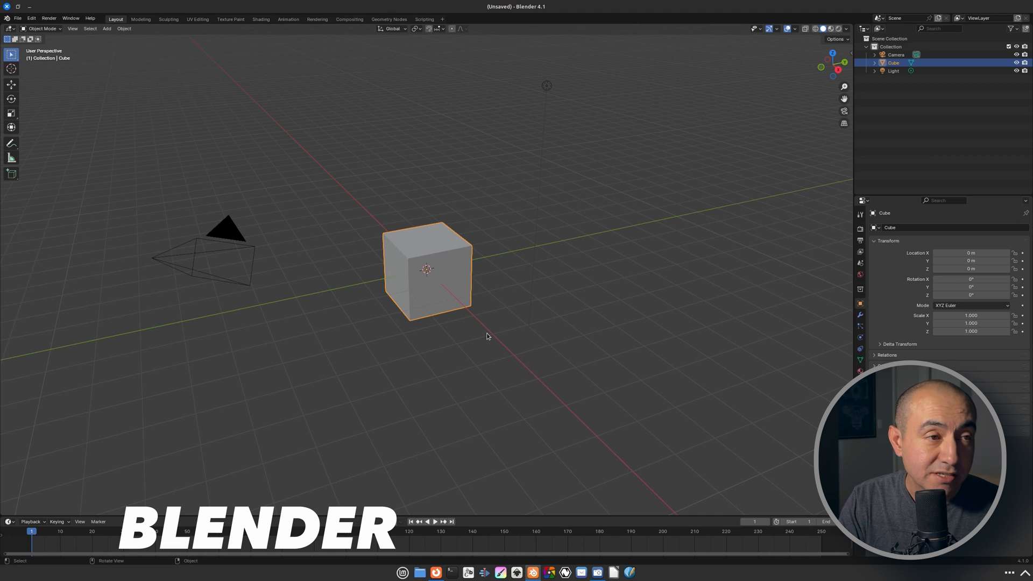
pyautogui.moveTo(133, 76)
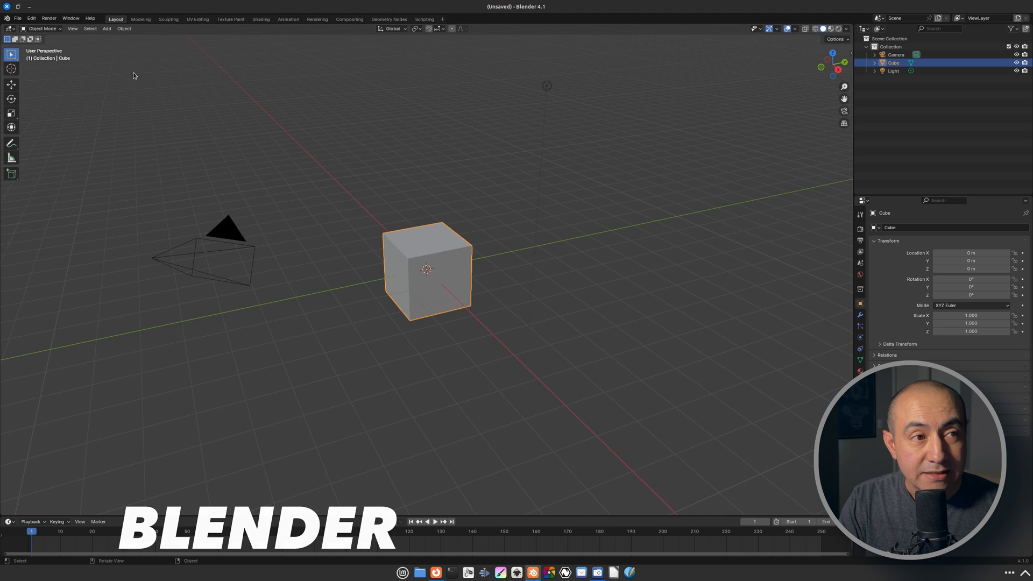
# Look through Blender's File and Edit menus, then quit Blender from File > Quit
pyautogui.click(18, 18)
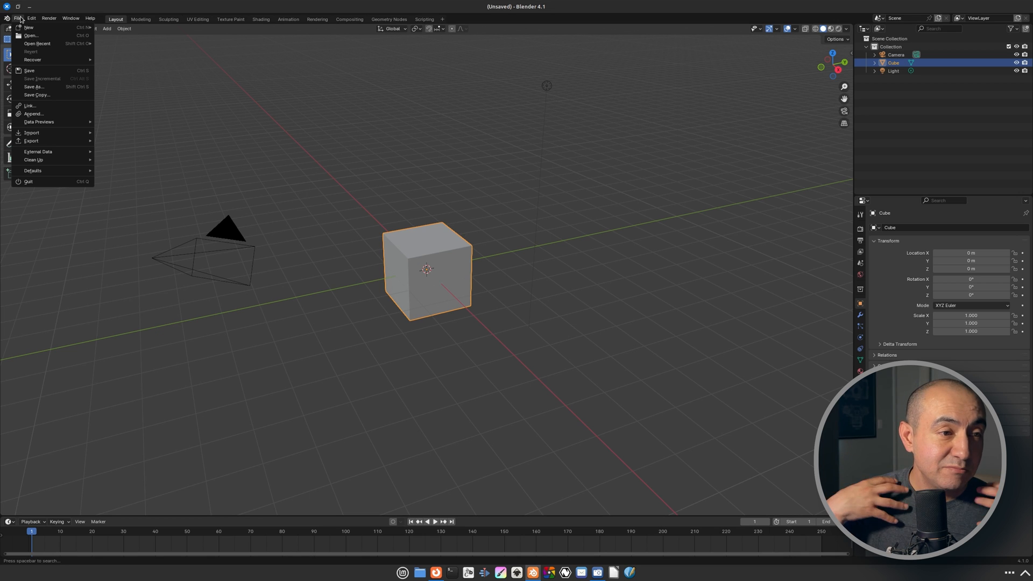
pyautogui.click(30, 18)
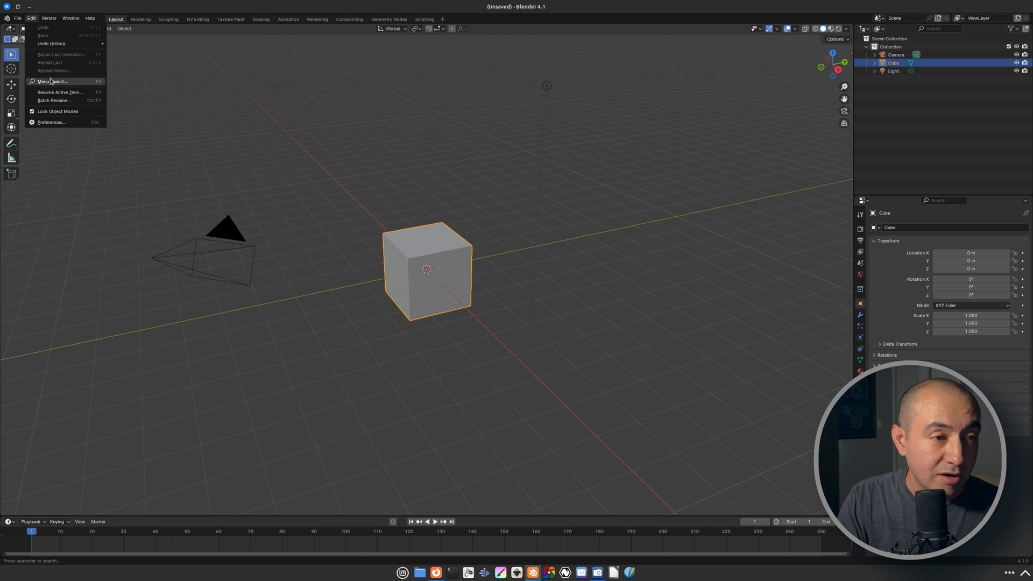
pyautogui.click(17, 18)
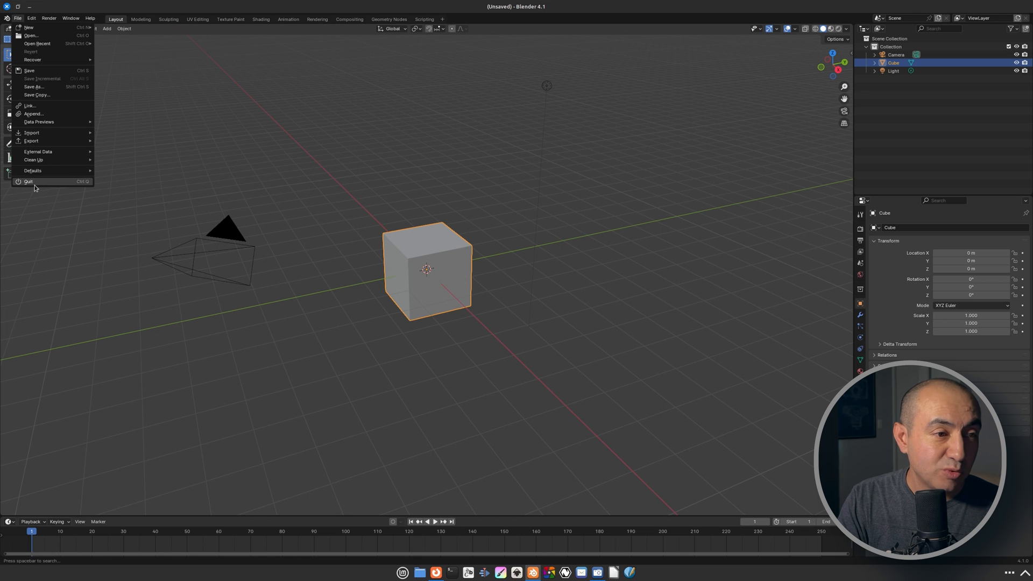
pyautogui.click(29, 181)
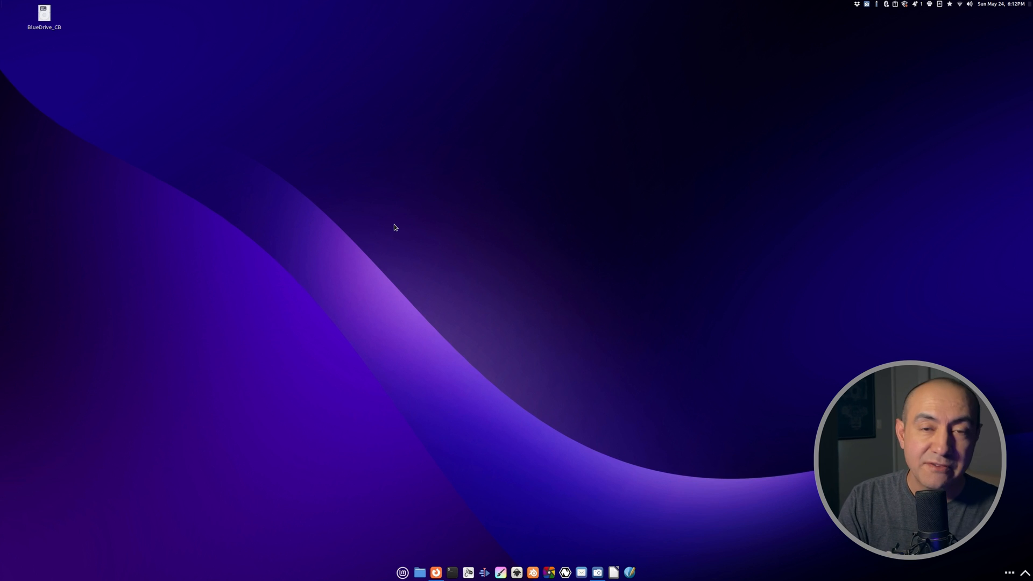
pyautogui.moveTo(555, 450)
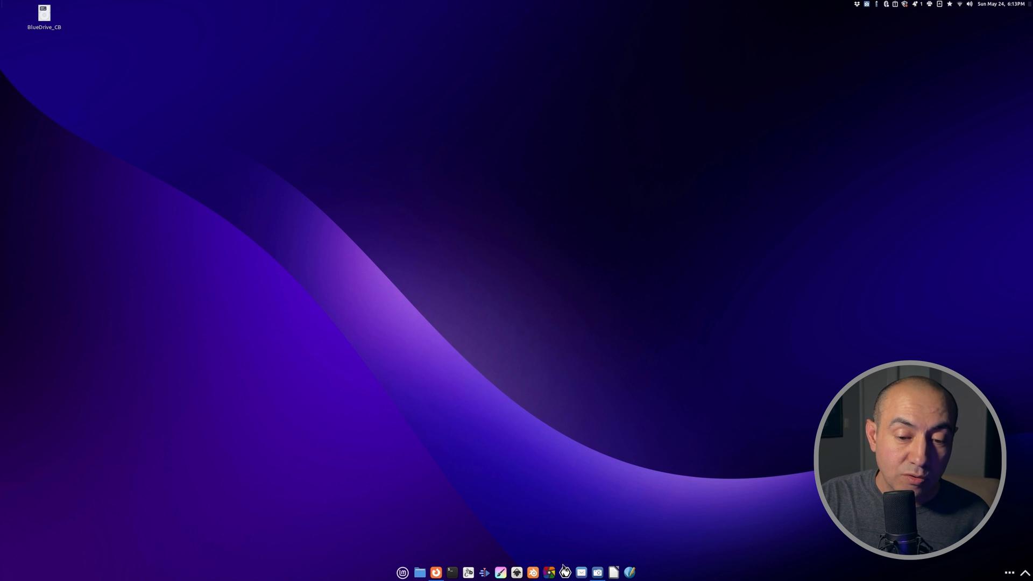
# Launch Natron from the panel, then quit it and choose Close without Saving
pyautogui.click(564, 572)
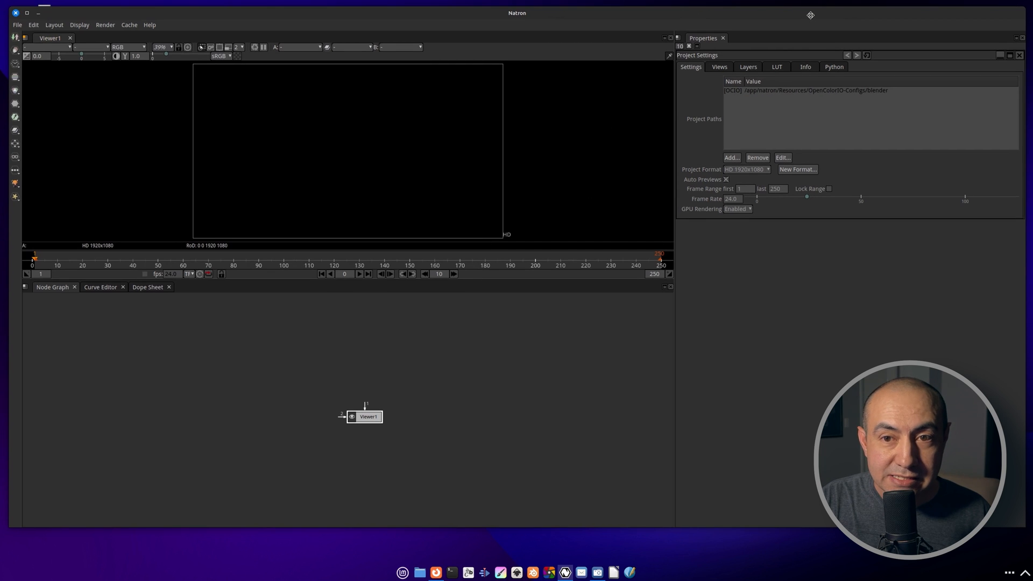
pyautogui.click(17, 24)
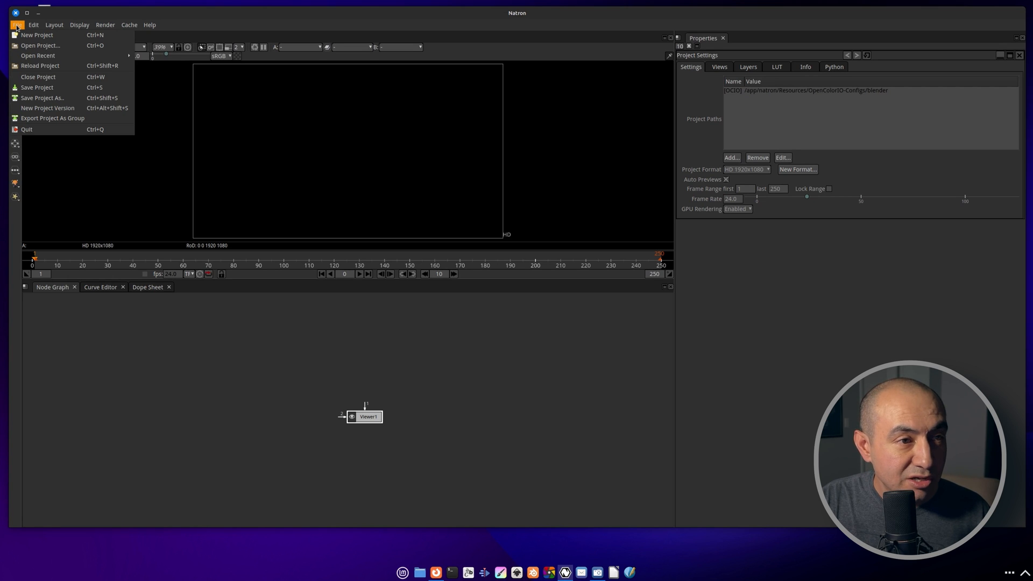
pyautogui.moveTo(52, 117)
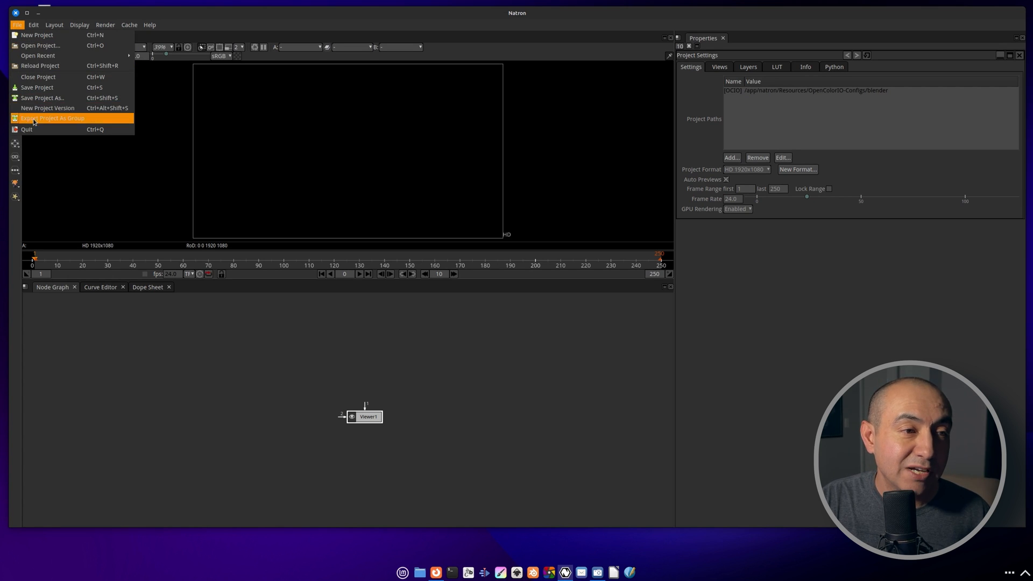
pyautogui.moveTo(29, 129)
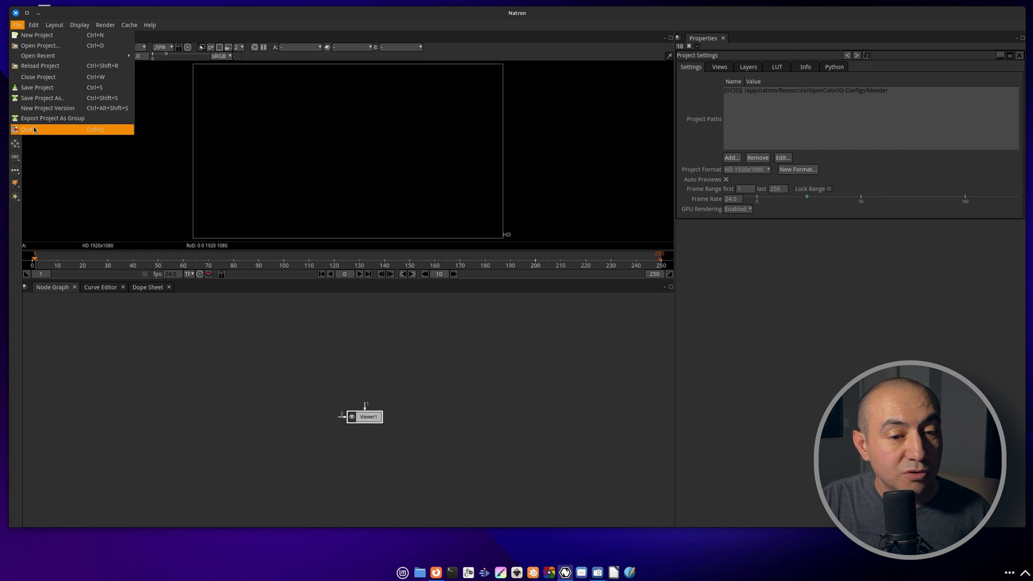
pyautogui.click(28, 129)
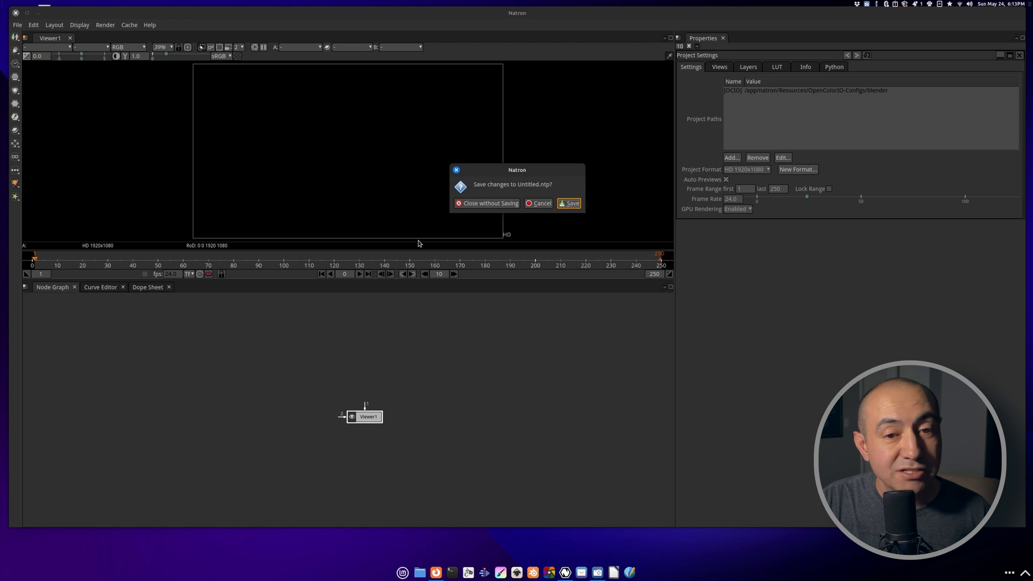
pyautogui.click(487, 203)
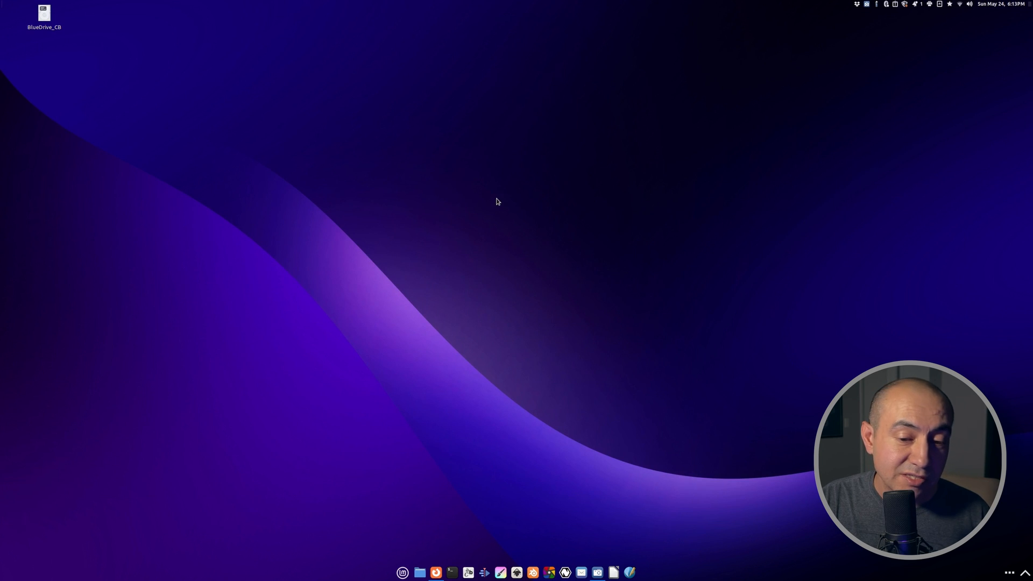
pyautogui.moveTo(564, 259)
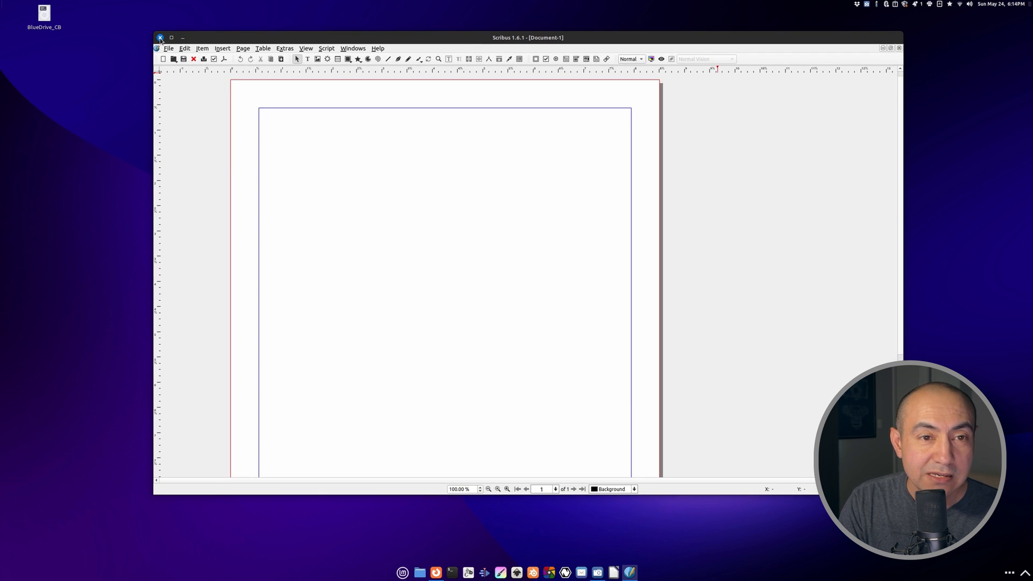
# Close Scribus and its blank Document-1 with the title bar close button
pyautogui.click(159, 37)
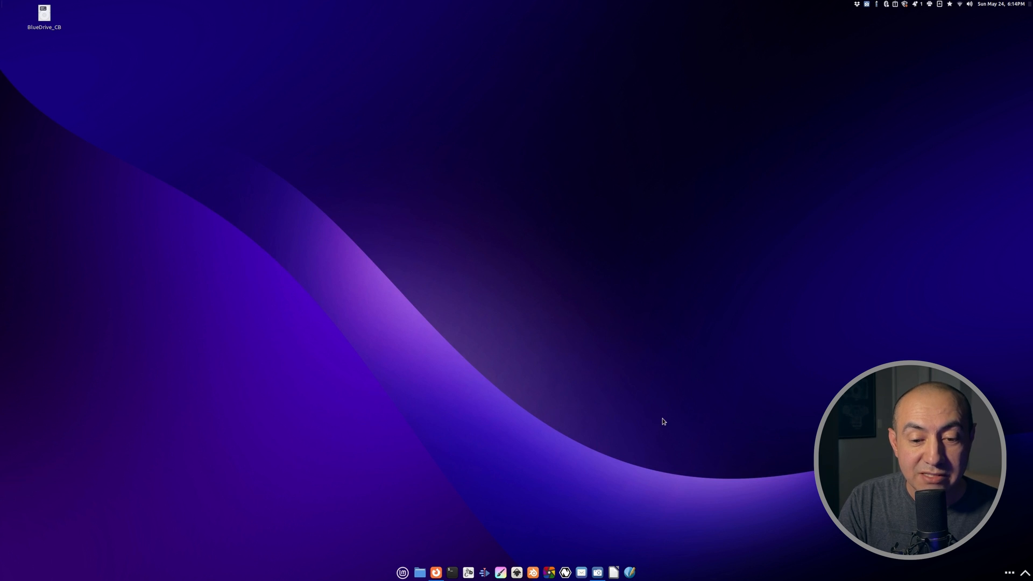
pyautogui.click(402, 572)
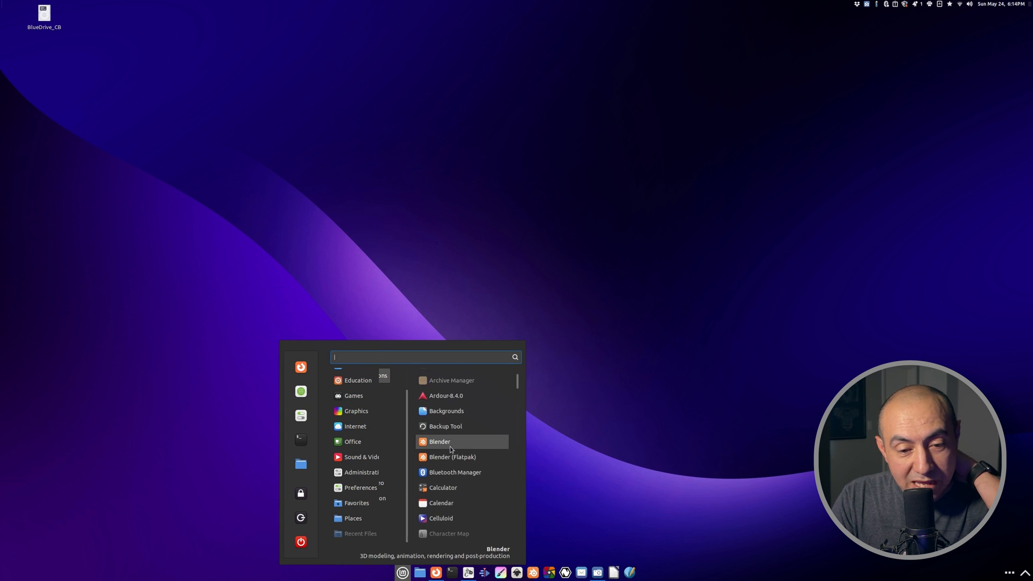
pyautogui.scroll(-3)
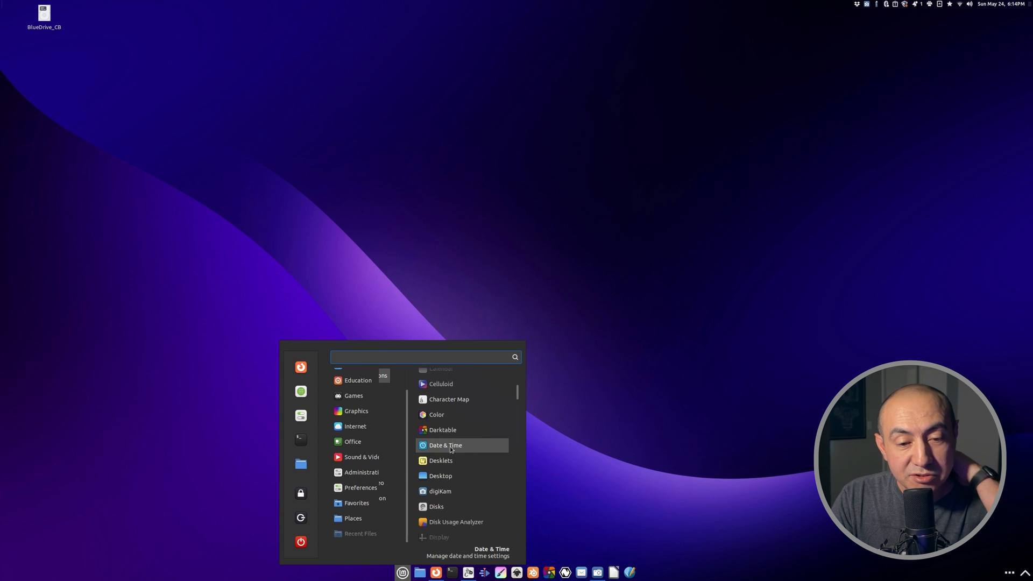
pyautogui.scroll(3)
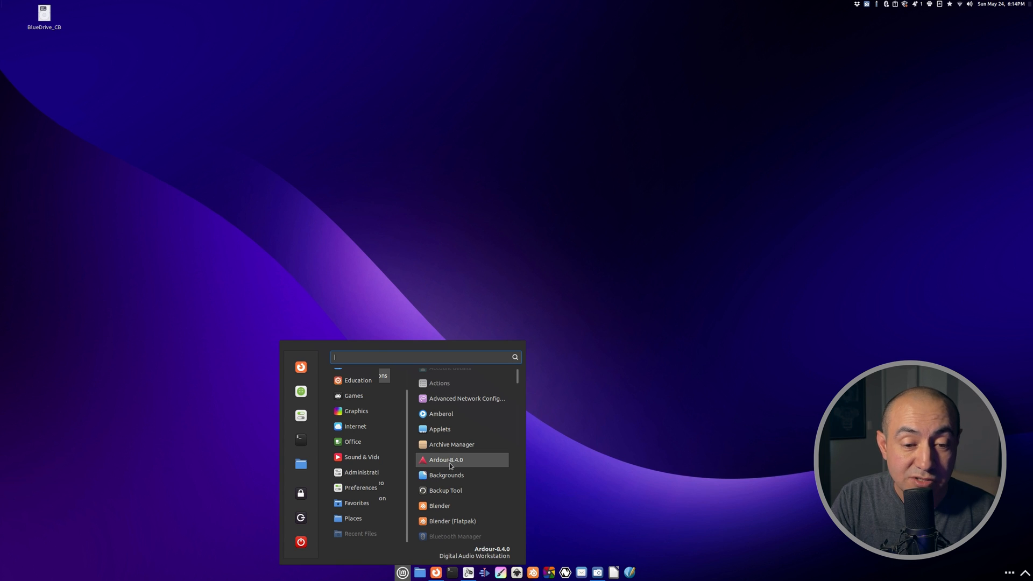
pyautogui.scroll(-3)
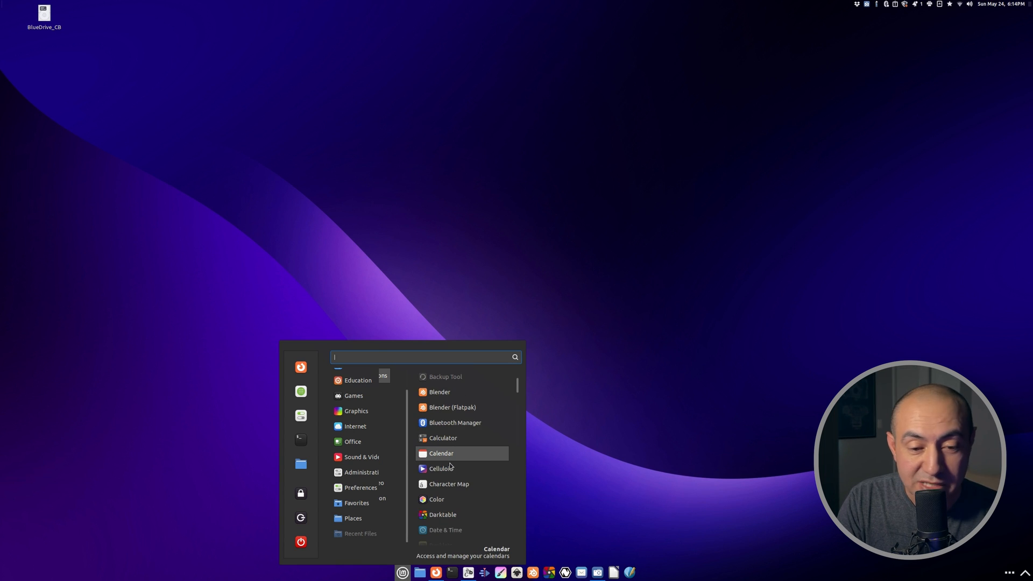
pyautogui.scroll(-3)
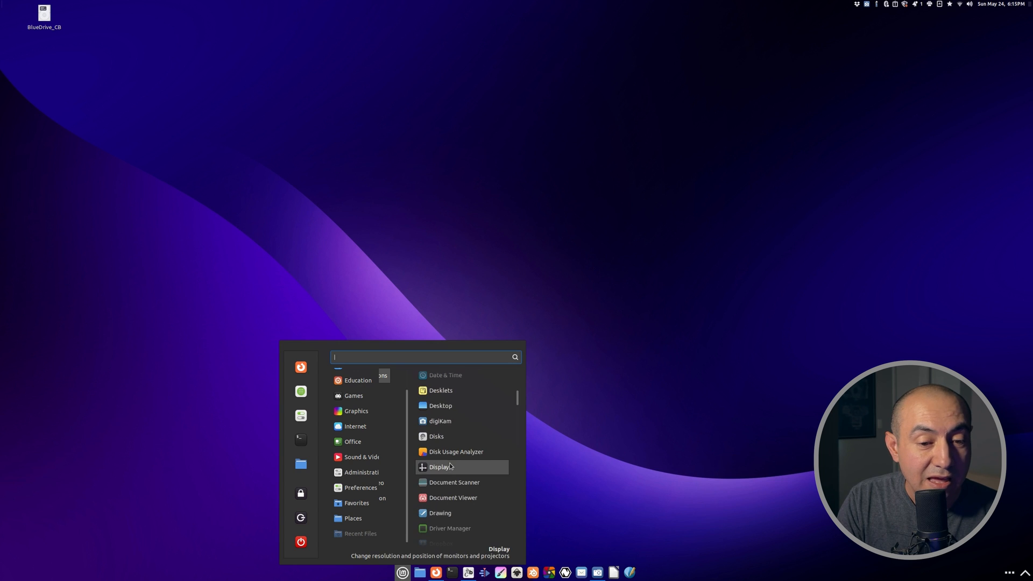
pyautogui.scroll(-3)
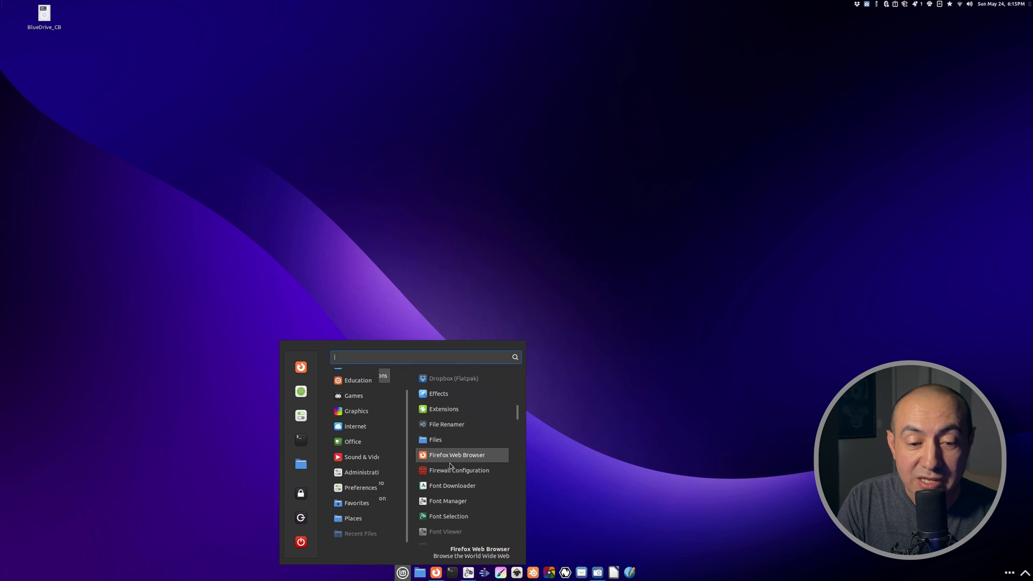
pyautogui.scroll(3)
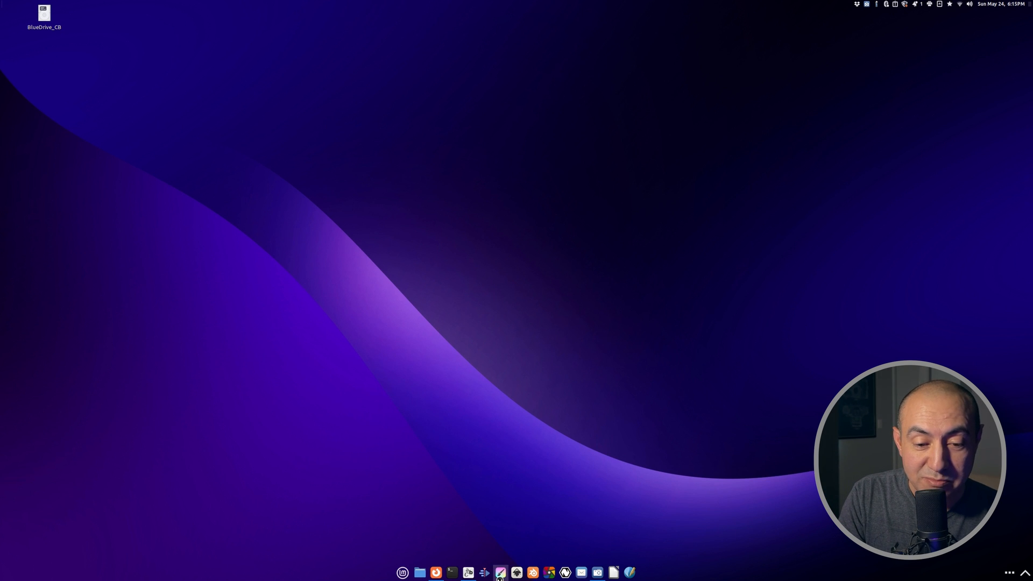
# Launch Krita, create a custom 3508×2480 blank image, then quit from the File menu
pyautogui.click(500, 573)
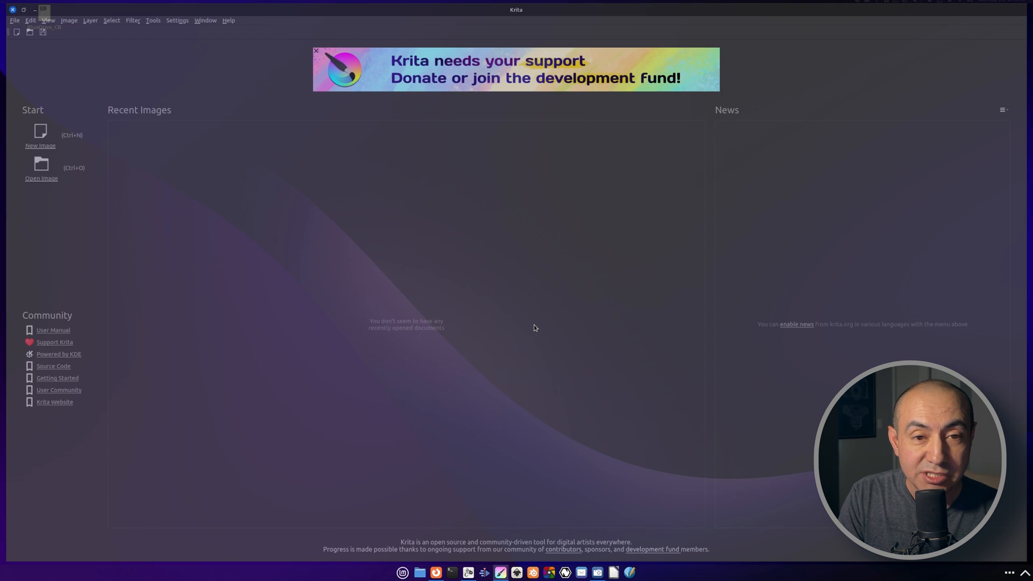
pyautogui.click(41, 132)
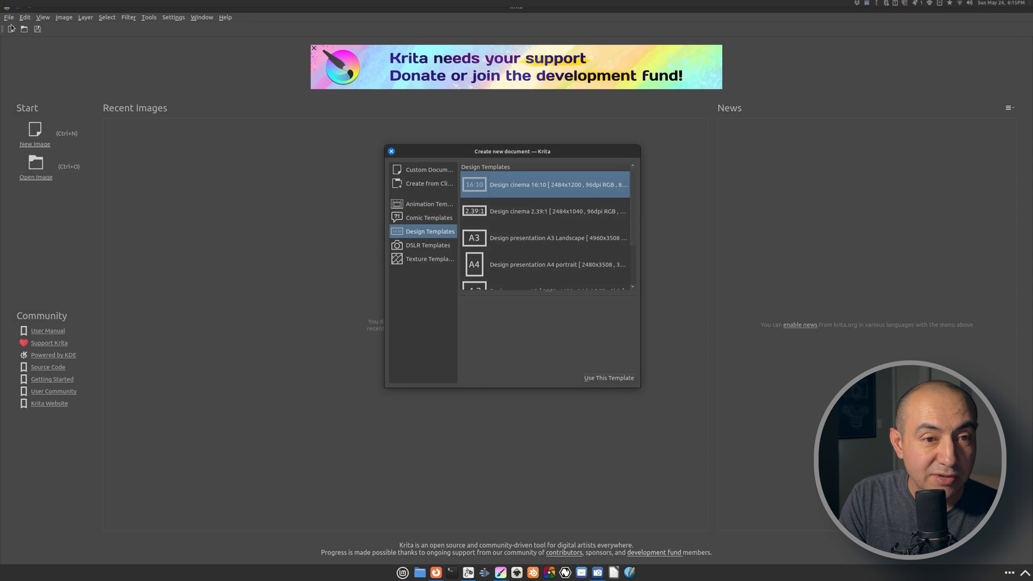
pyautogui.moveTo(406, 168)
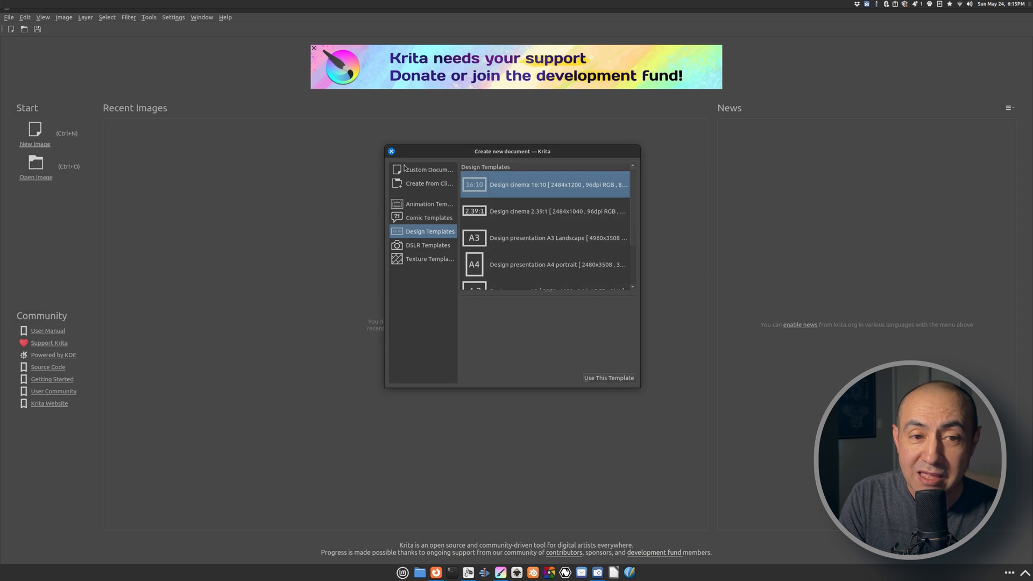
pyautogui.click(429, 170)
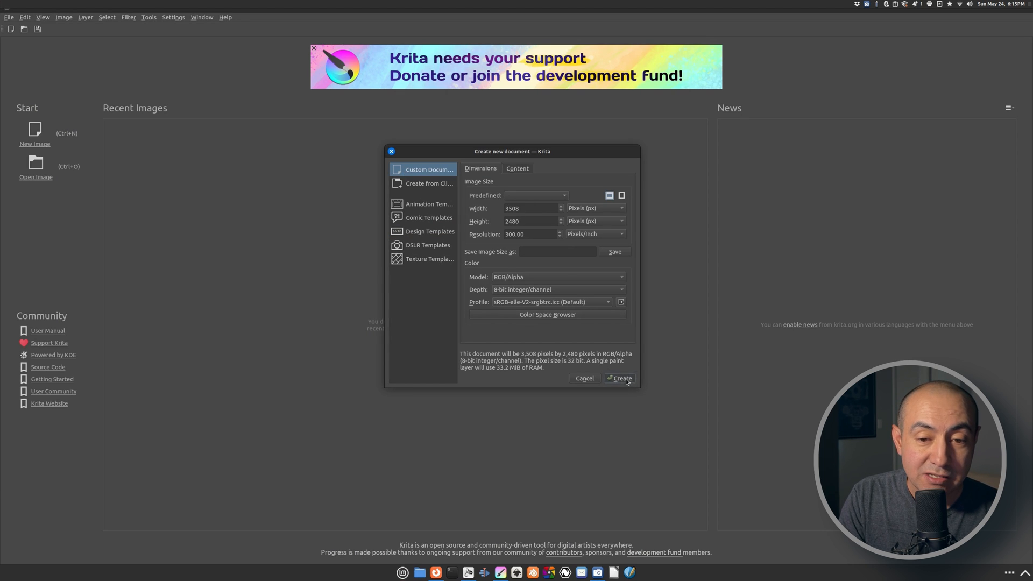
pyautogui.click(618, 378)
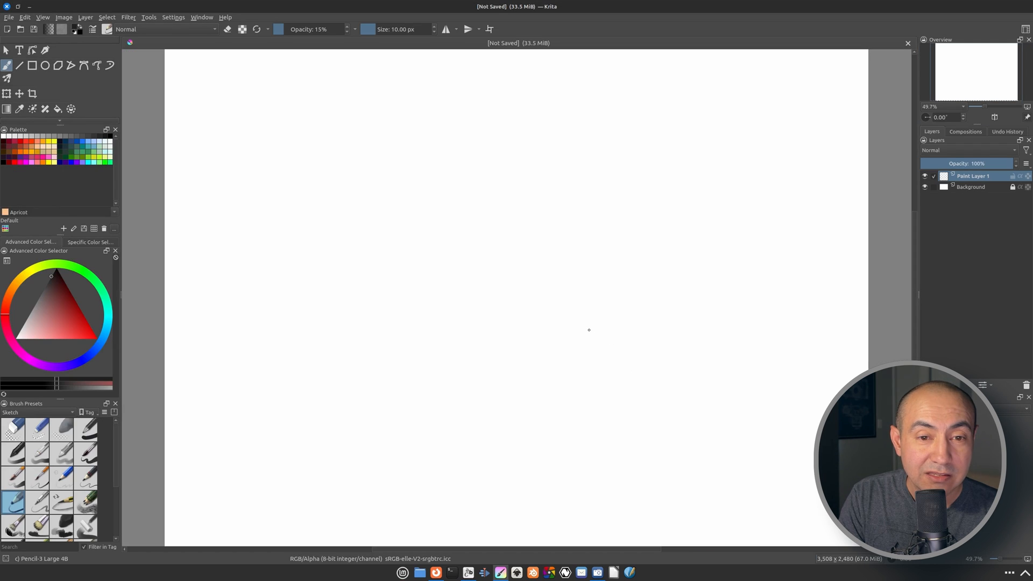
pyautogui.moveTo(392, 271)
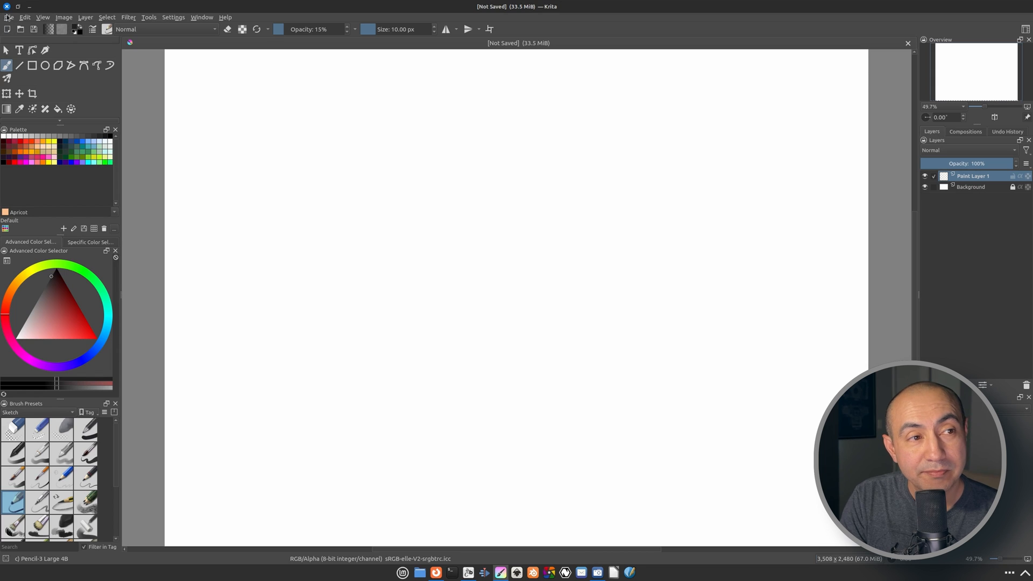
pyautogui.click(9, 17)
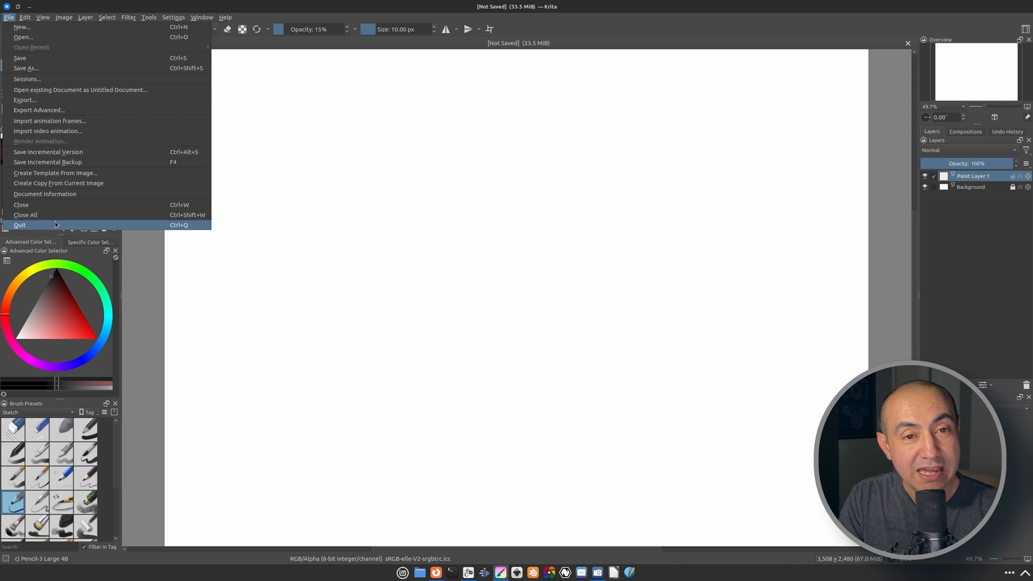
pyautogui.click(20, 224)
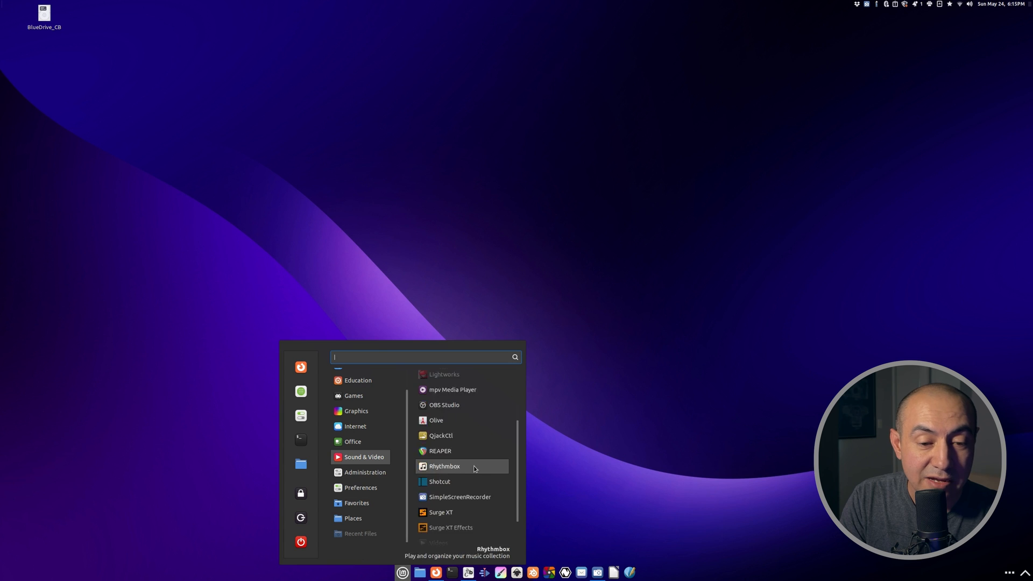
pyautogui.scroll(3)
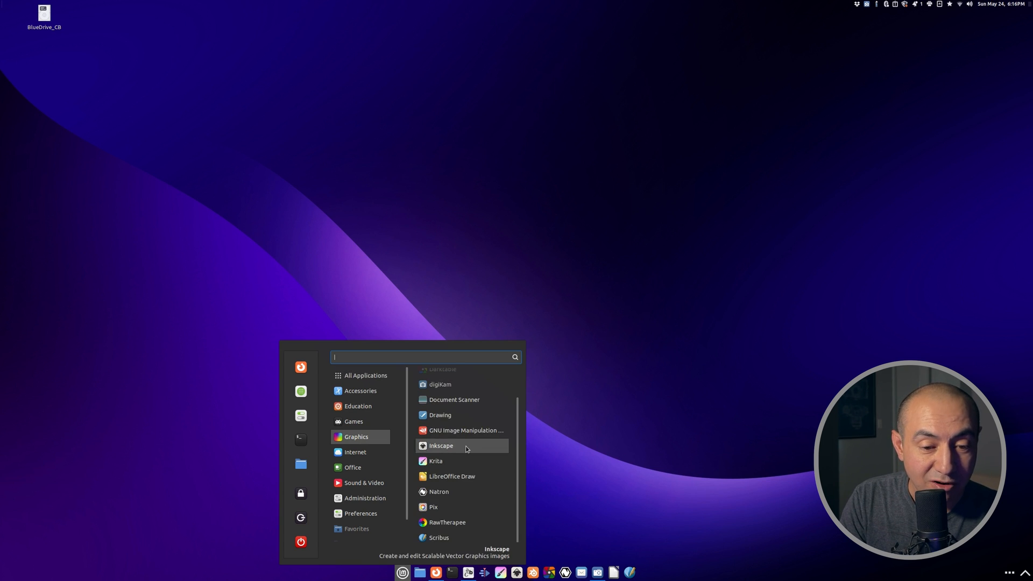
pyautogui.scroll(3)
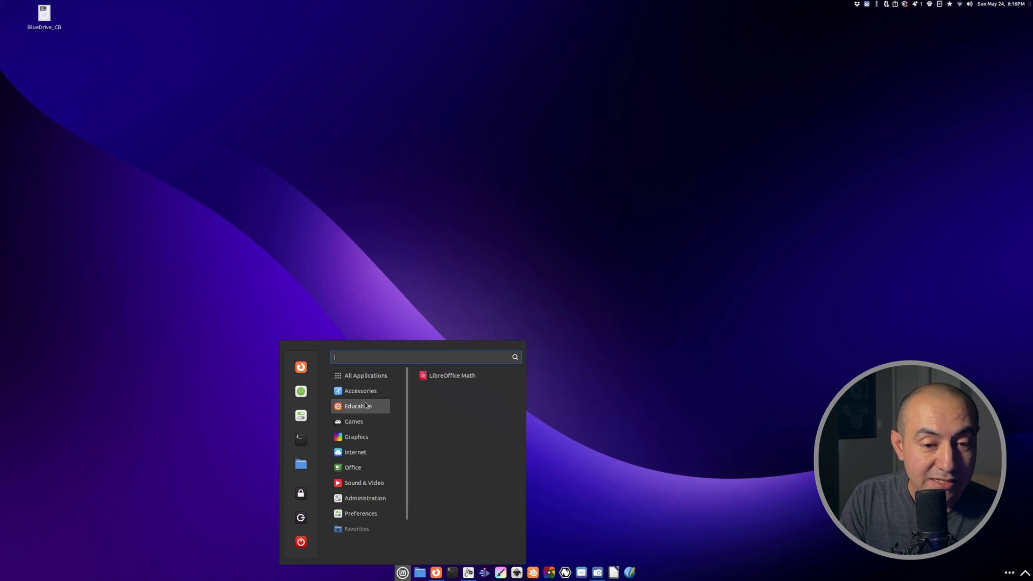
pyautogui.click(365, 376)
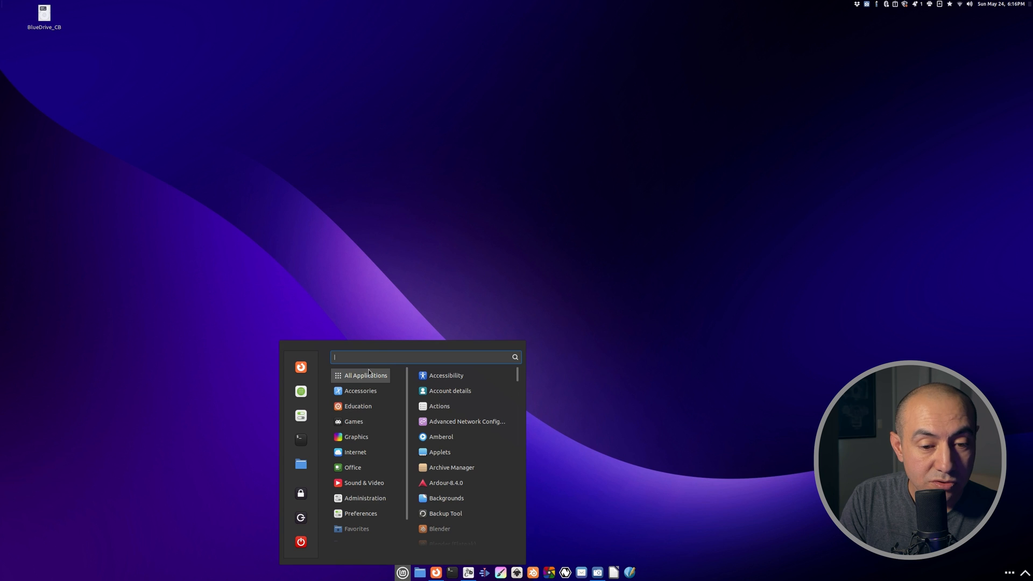
pyautogui.scroll(-3)
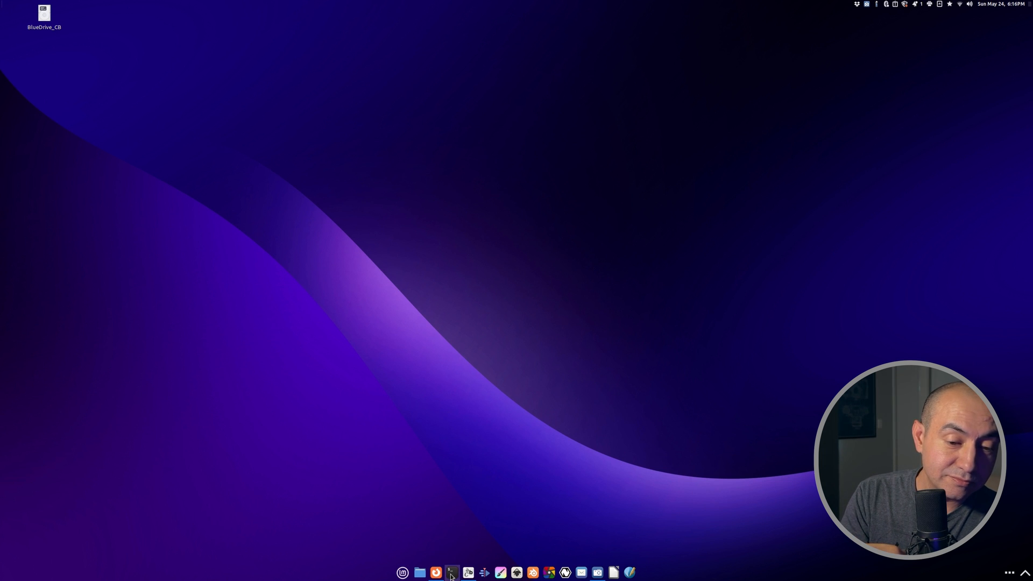
# Launch Terminal from the bottom panel icon to get an empty bash prompt
pyautogui.click(452, 572)
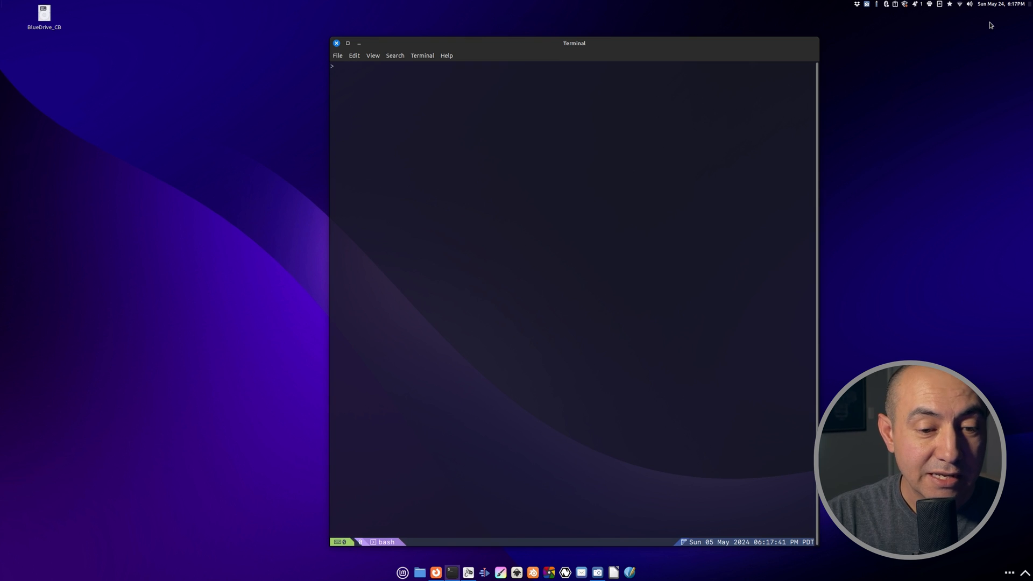
# Run neofetch to print the Linux Mint 21.3 logo and system summary
pyautogui.write('ne')
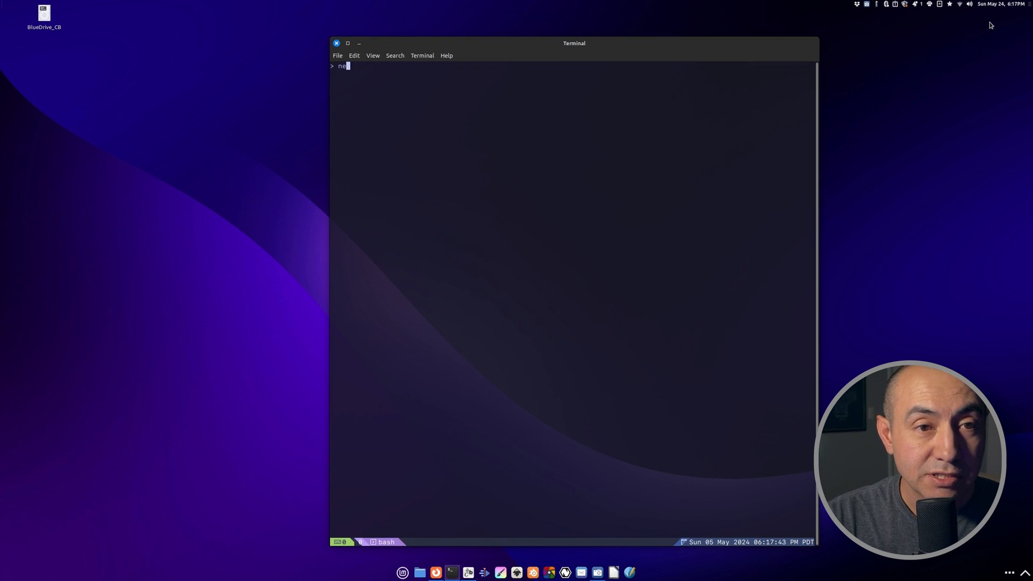
pyautogui.write('ofetch')
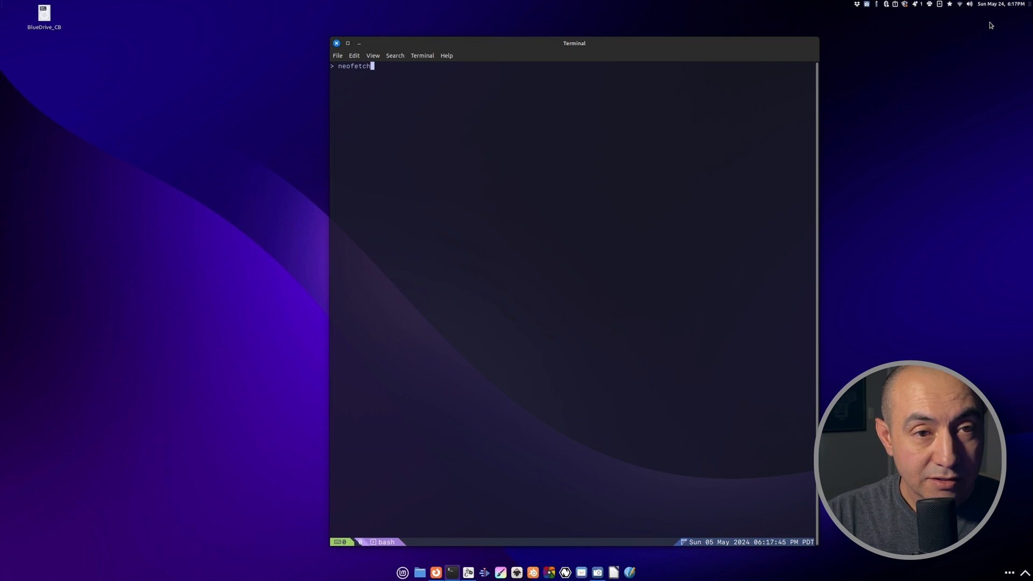
pyautogui.press('Return')
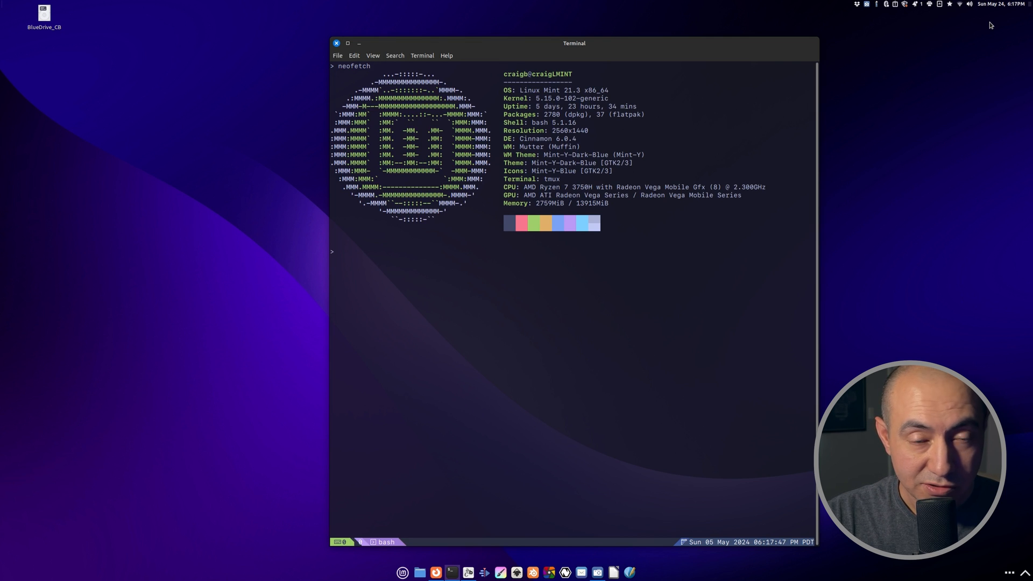